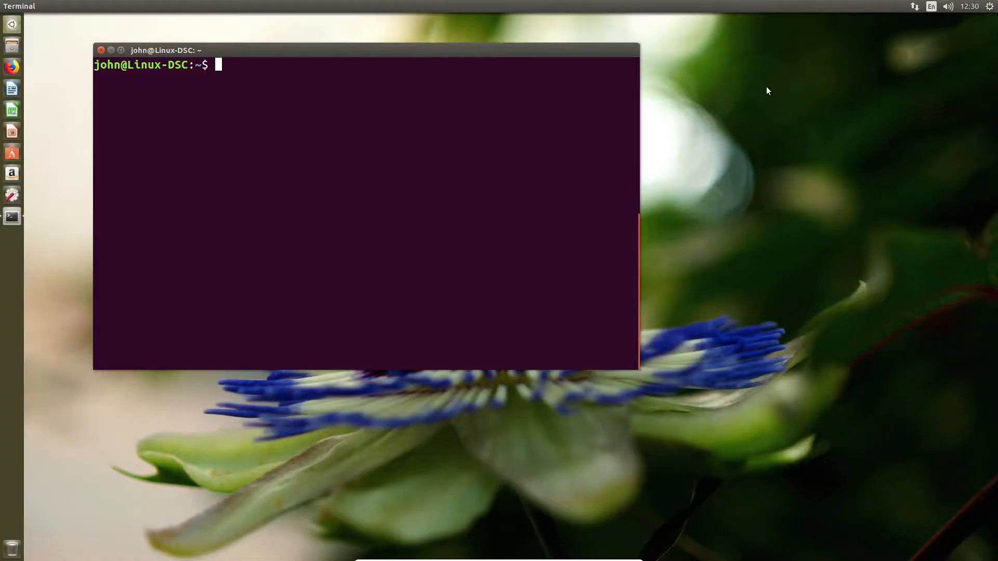
pyautogui.moveTo(389, 139)
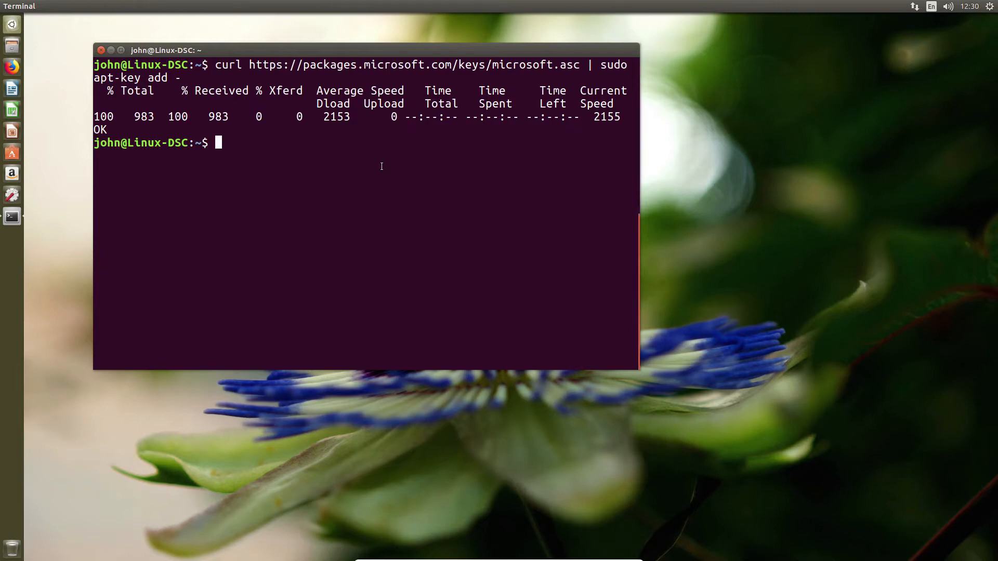
# Step: Add Microsoft's Ubuntu 16.04 prod.list as /etc/apt/sources.list.d/microsoft.list and run sudo apt update
pyautogui.write('curl https://packages.microsoft.com/config/ubuntu/16.04/prod.list | sudo tee /etc/apt/sources.list.d/microsoft.list')
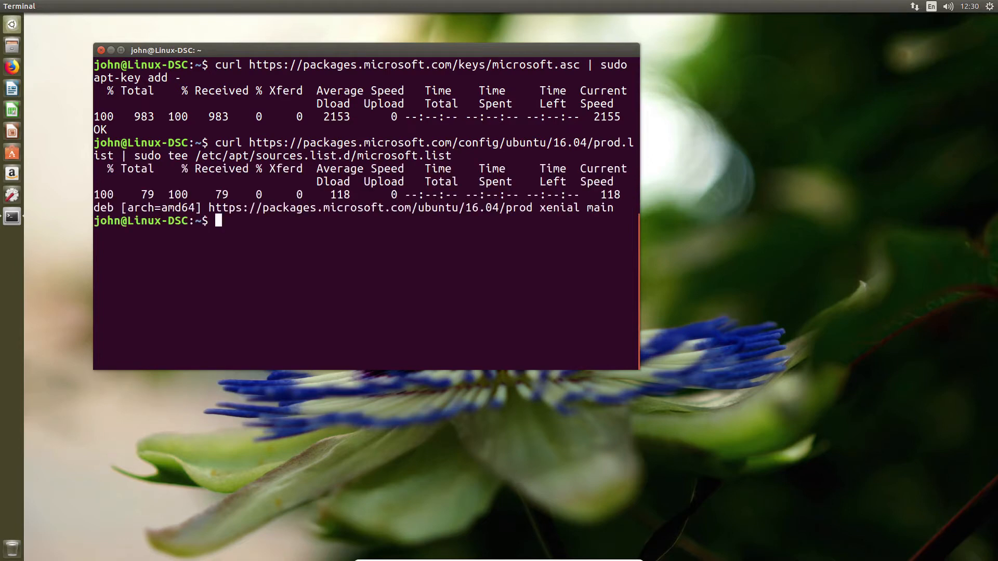
pyautogui.moveTo(593, 387)
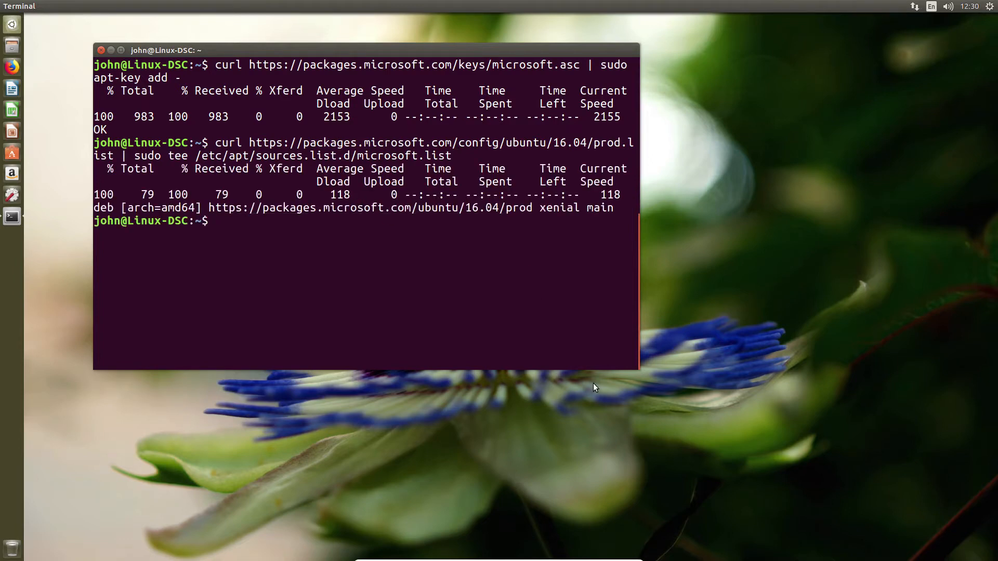
pyautogui.write('sudo')
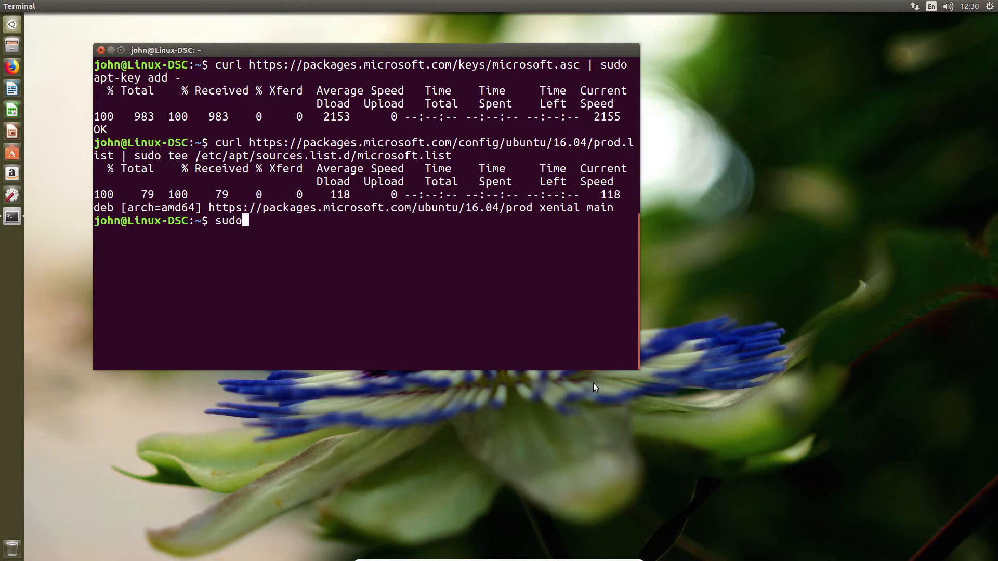
pyautogui.write('apt')
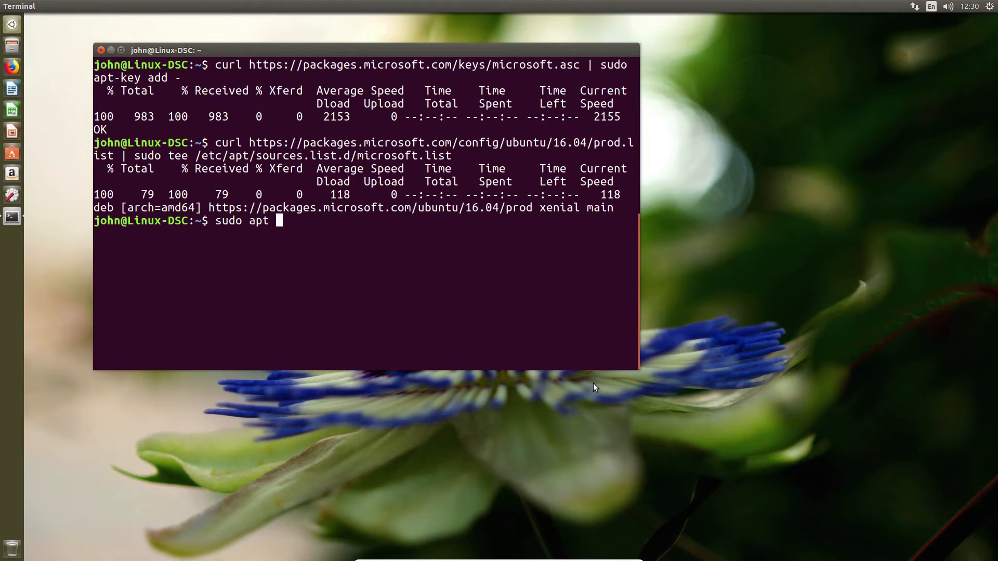
pyautogui.write('update')
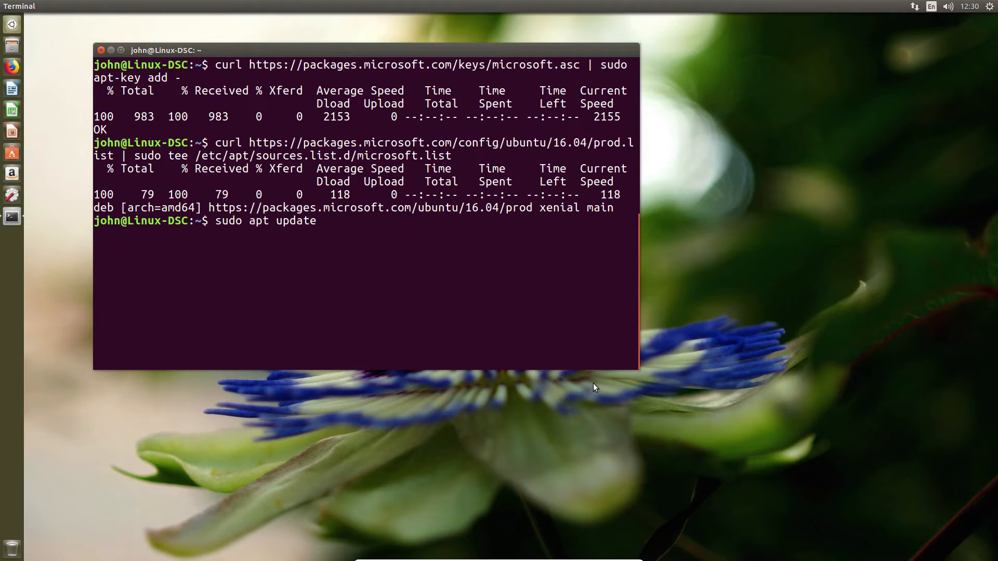
pyautogui.press('Return')
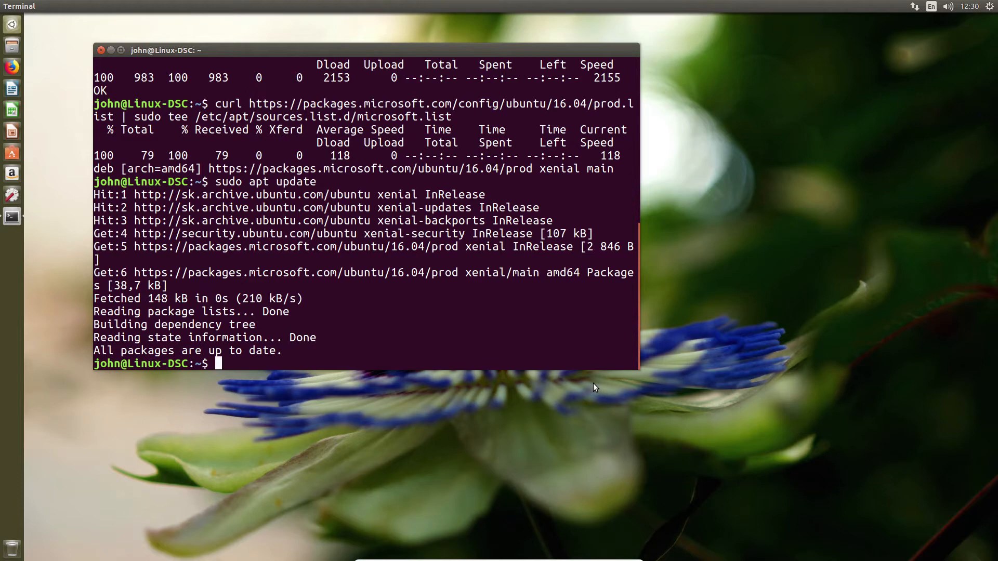
# Step: Run sudo apt install -y powershell to install PowerShell from the Microsoft repository
pyautogui.write('sudo apt ins')
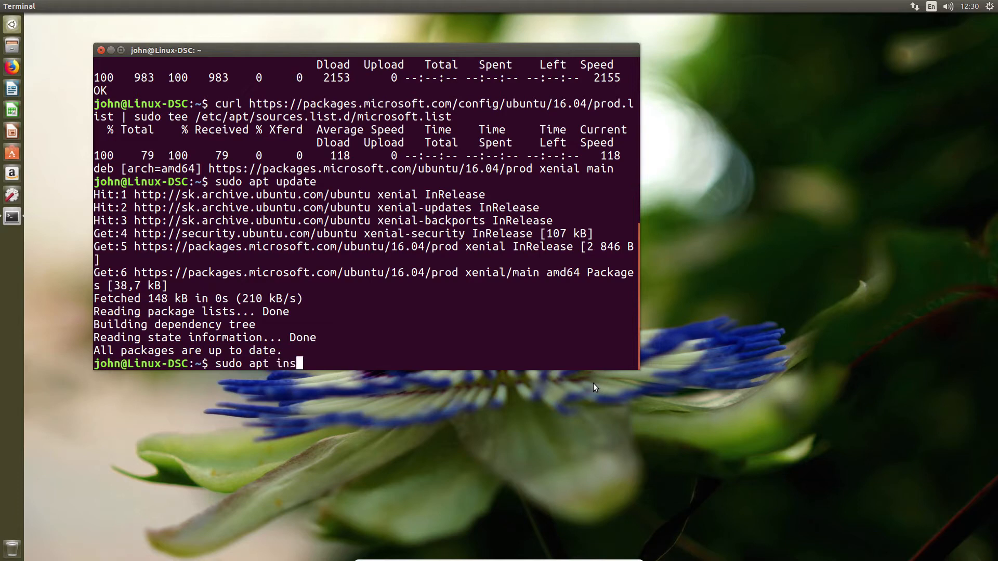
pyautogui.write('tall -y')
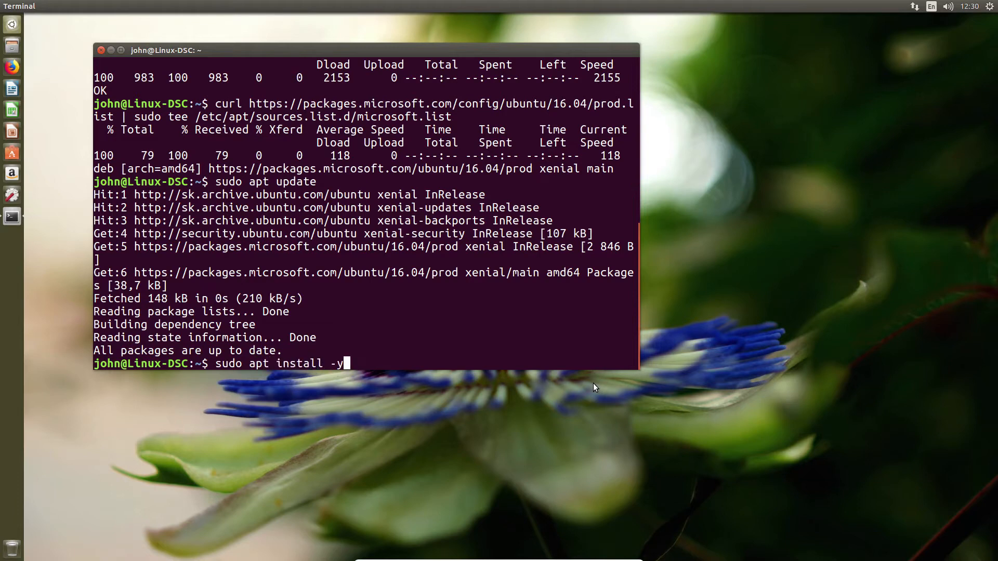
pyautogui.write('power')
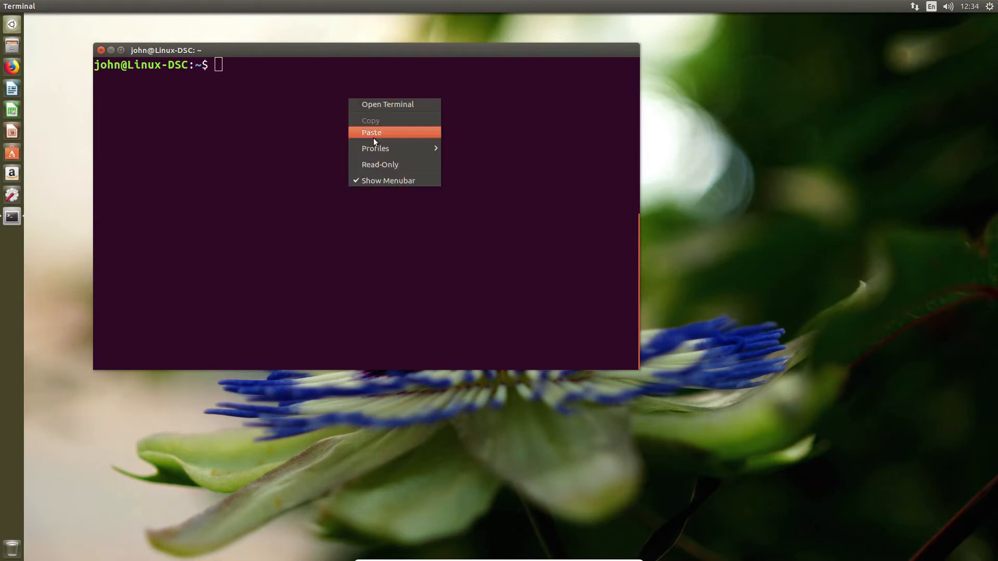
# Step: Download the OMI .deb with wget and install it via sudo dpkg -i ./omi-1.1.0.ssl_100.x64.deb
pyautogui.click(371, 133)
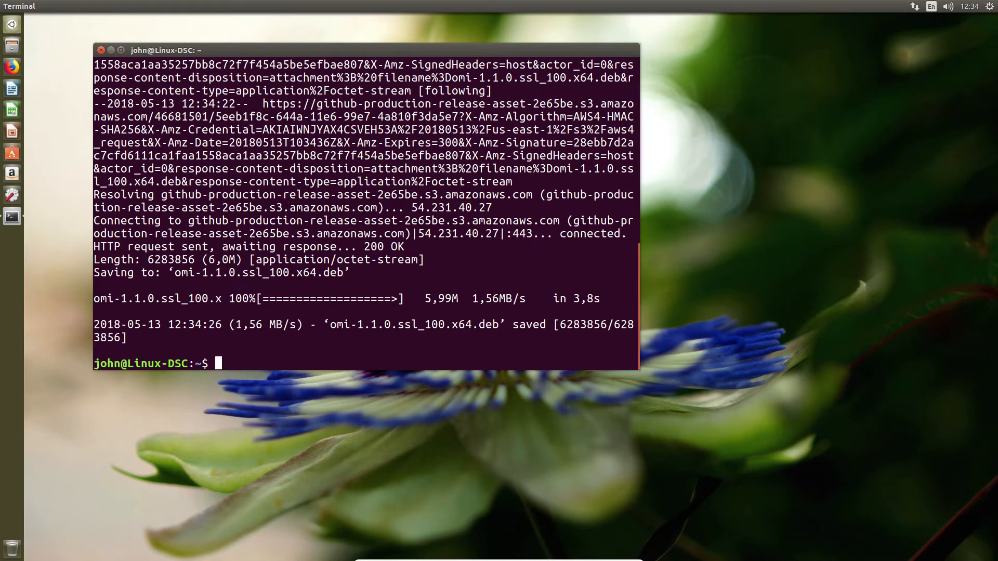
pyautogui.write('sudo')
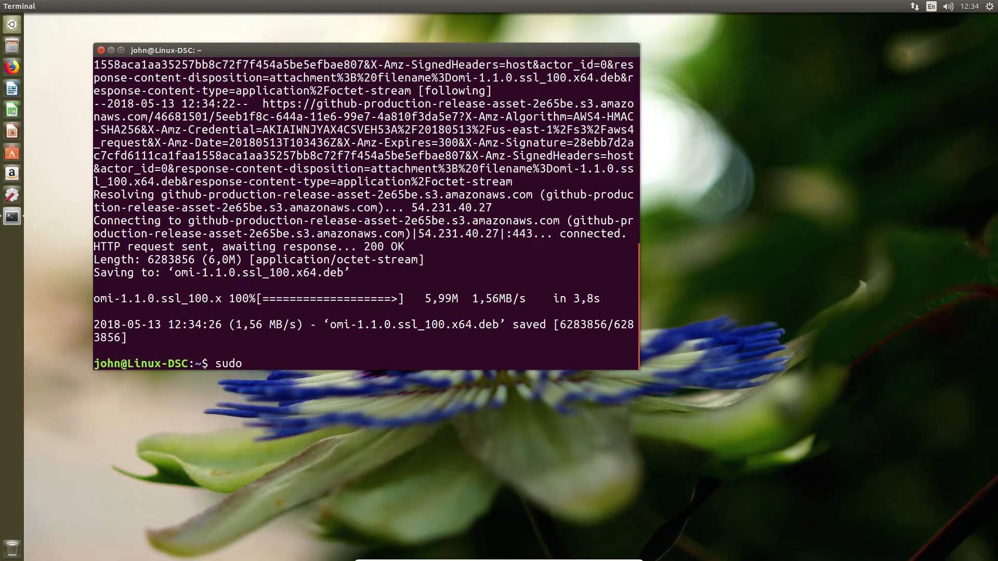
pyautogui.write('dpkg -')
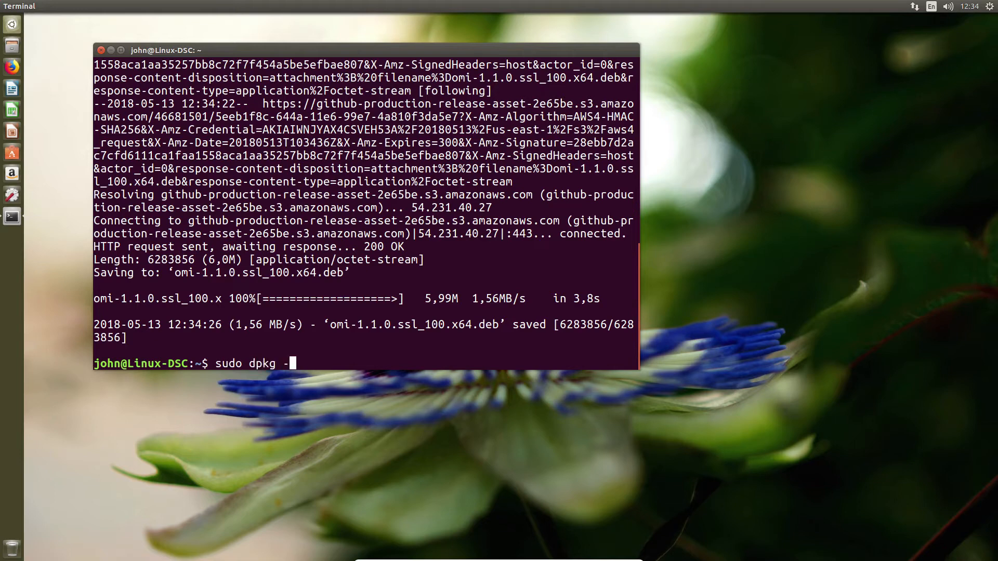
pyautogui.write('i')
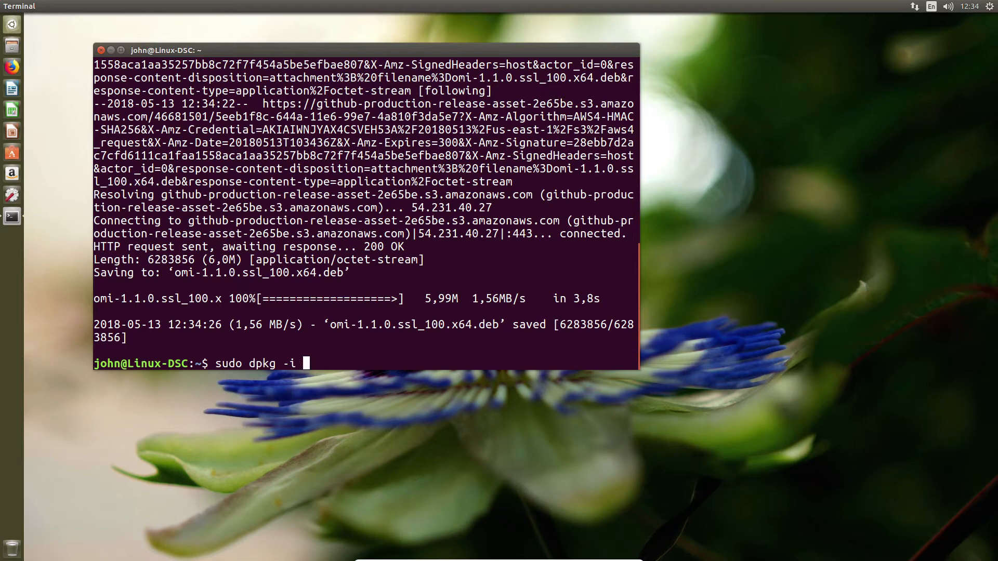
pyautogui.write('./')
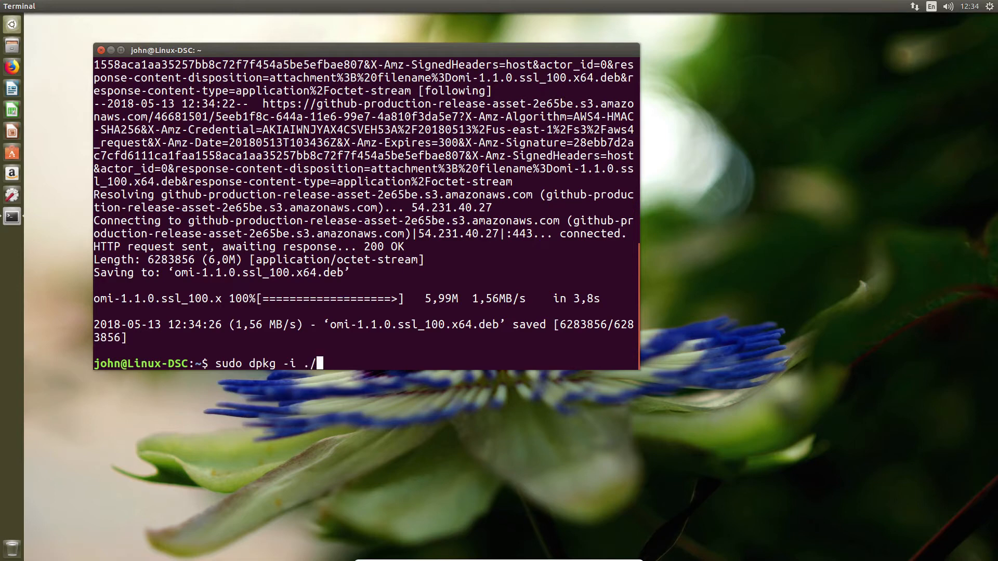
pyautogui.write('omi-1.1.0.ssl_100.x64.deb')
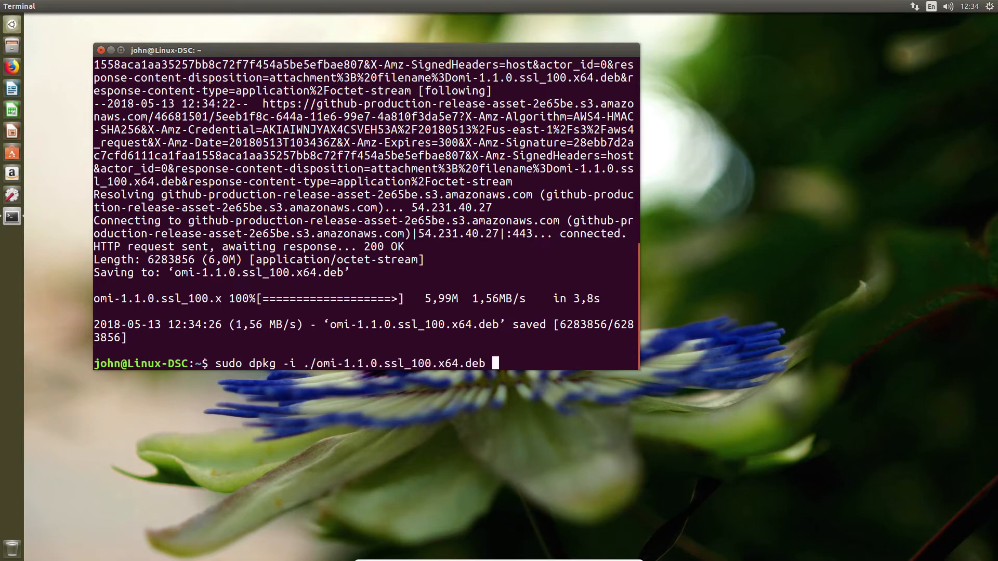
pyautogui.press('Return')
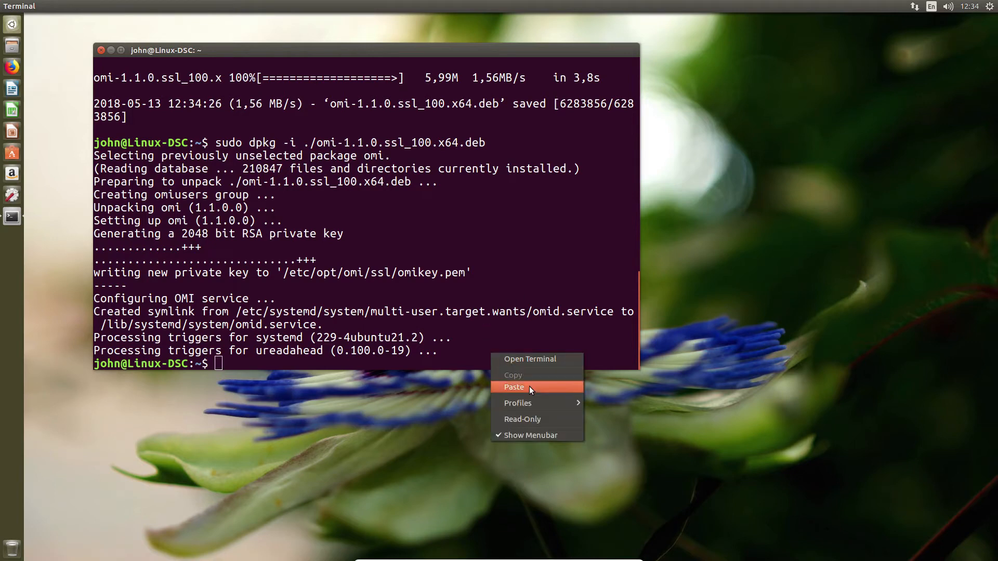
# Step: Download the DSC .deb with wget and install it via sudo dpkg -i ./dsc-1.1.1-294.ssl_100.x64.deb
pyautogui.click(514, 387)
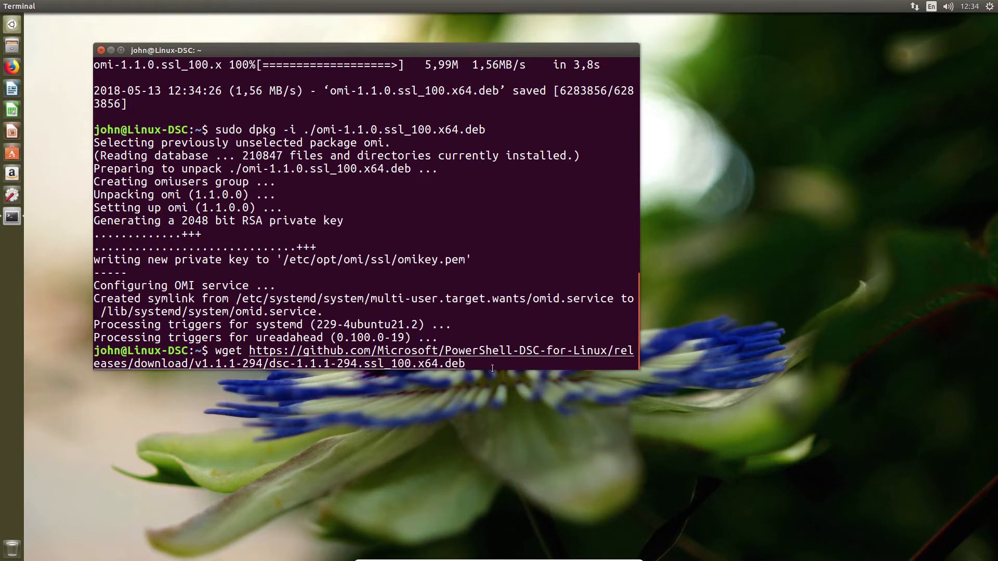
pyautogui.press('Return')
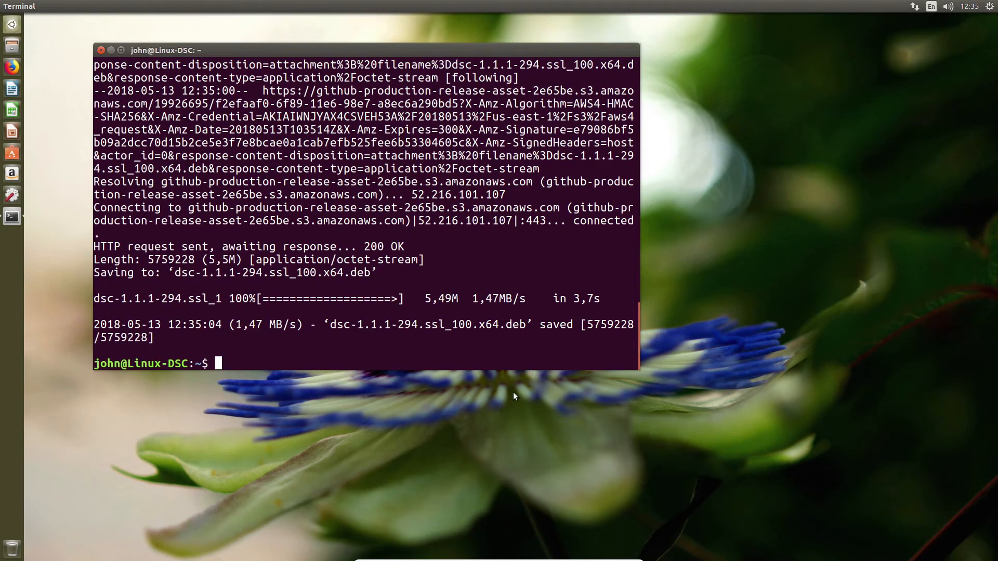
pyautogui.write('s')
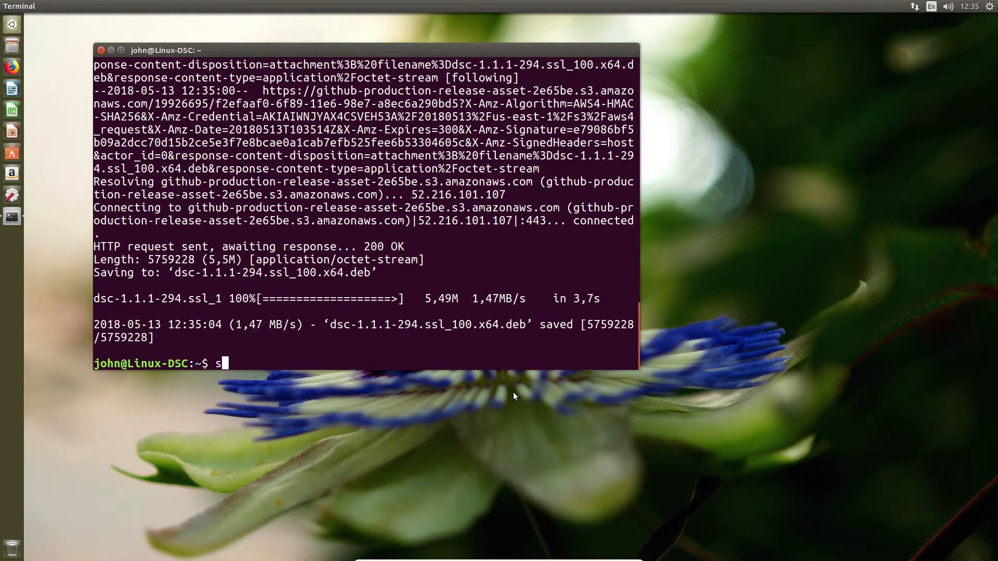
pyautogui.write('udo p')
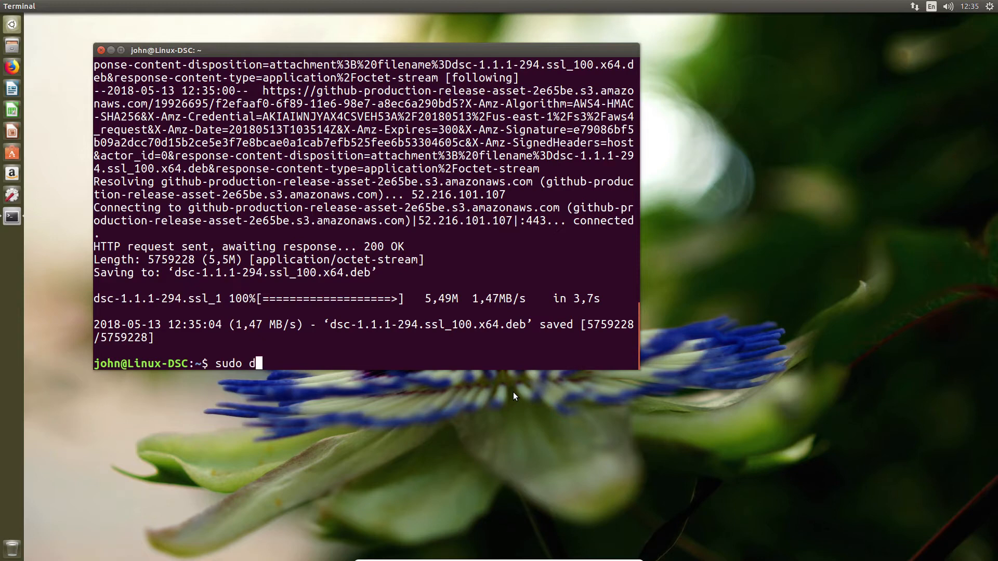
pyautogui.write('pkg -i')
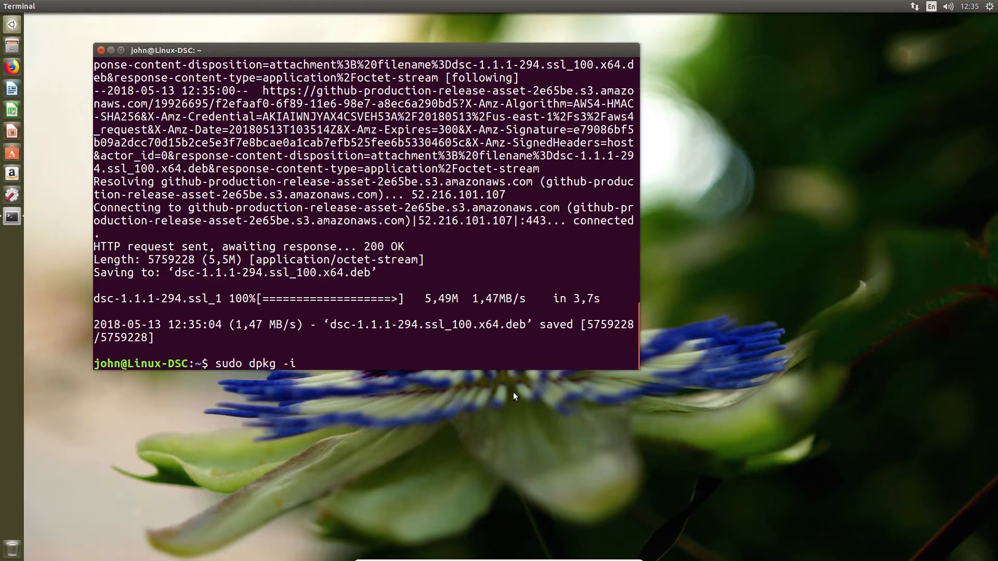
pyautogui.write('./')
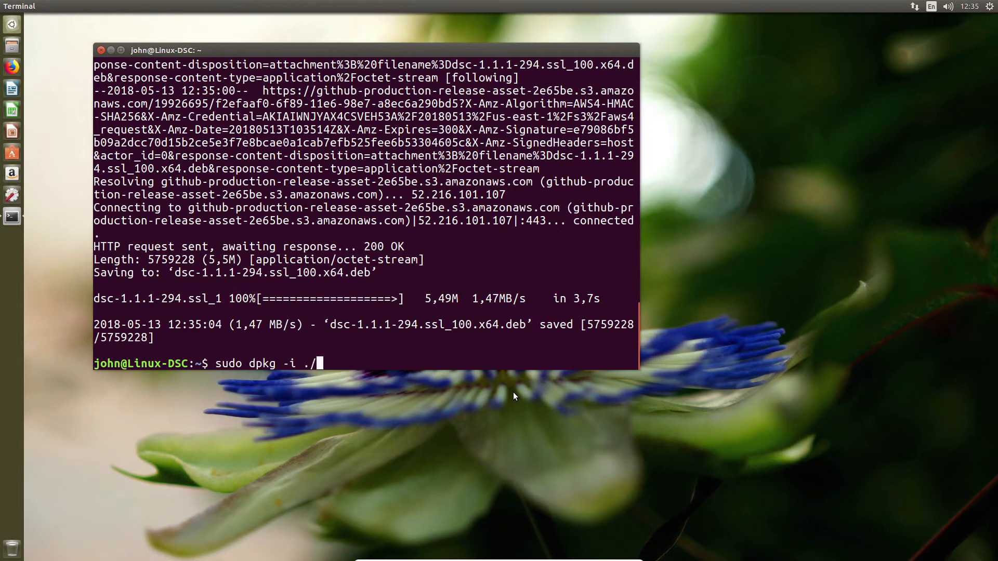
pyautogui.write('dsc-1.1.1-294.ssl_100.x64.deb')
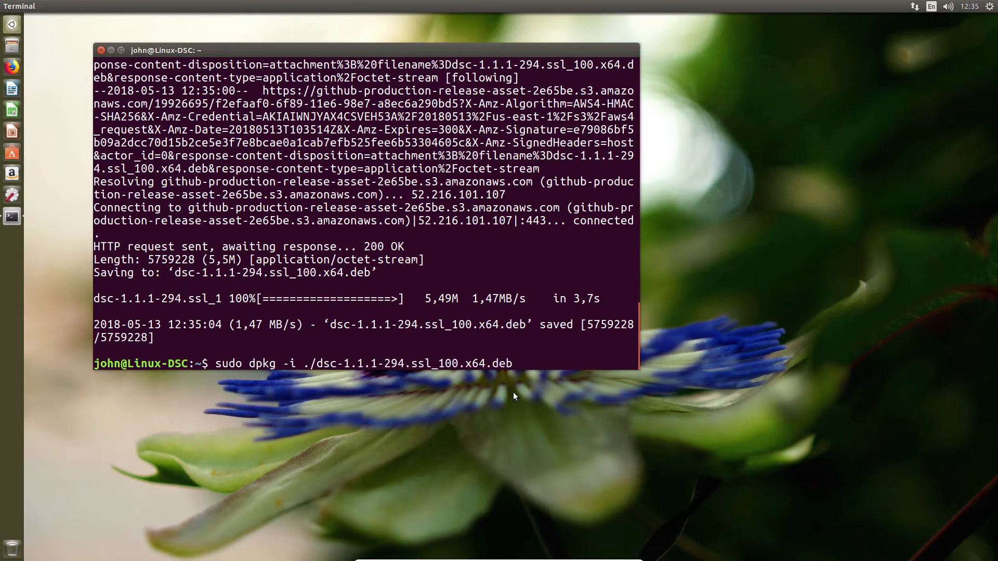
pyautogui.press('Return')
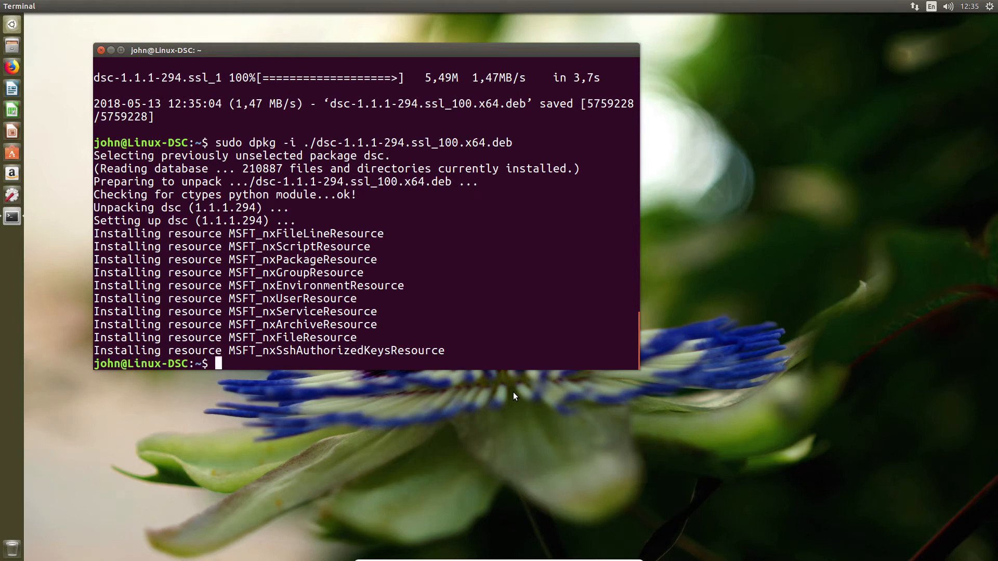
# Step: Restart the OMI service with sudo /opt/omi/bin/service_control restart
pyautogui.write('sudo')
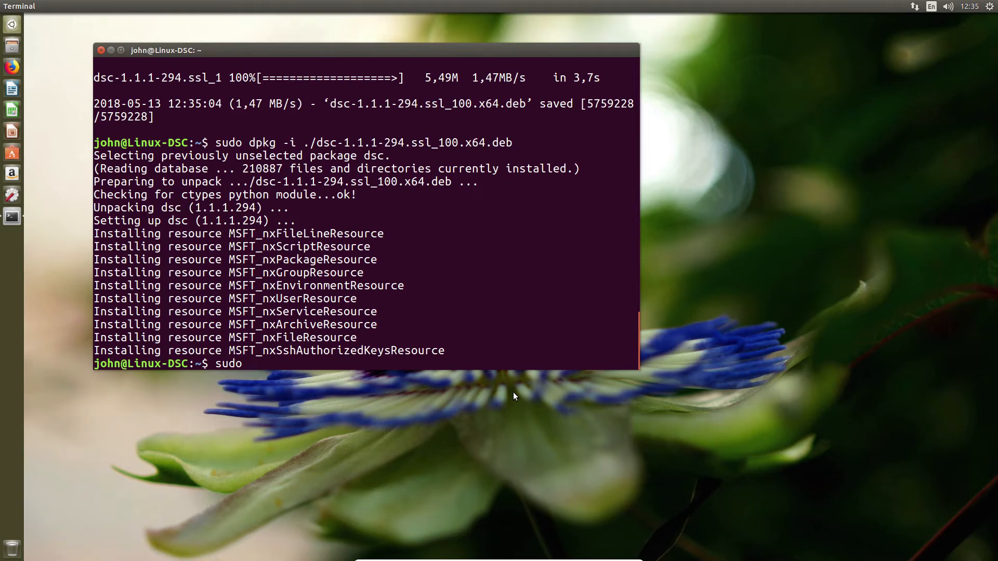
pyautogui.write('/op')
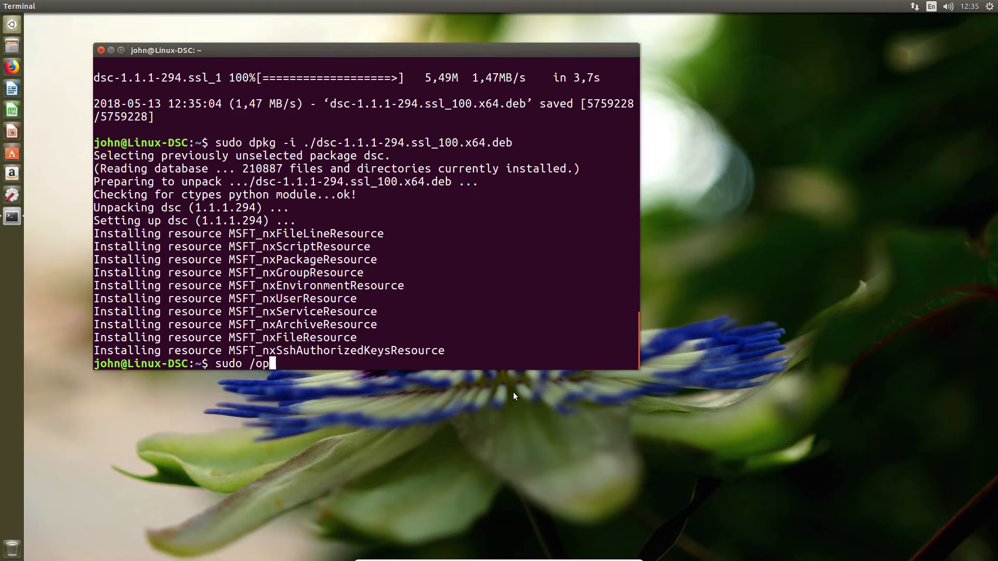
pyautogui.write('t/')
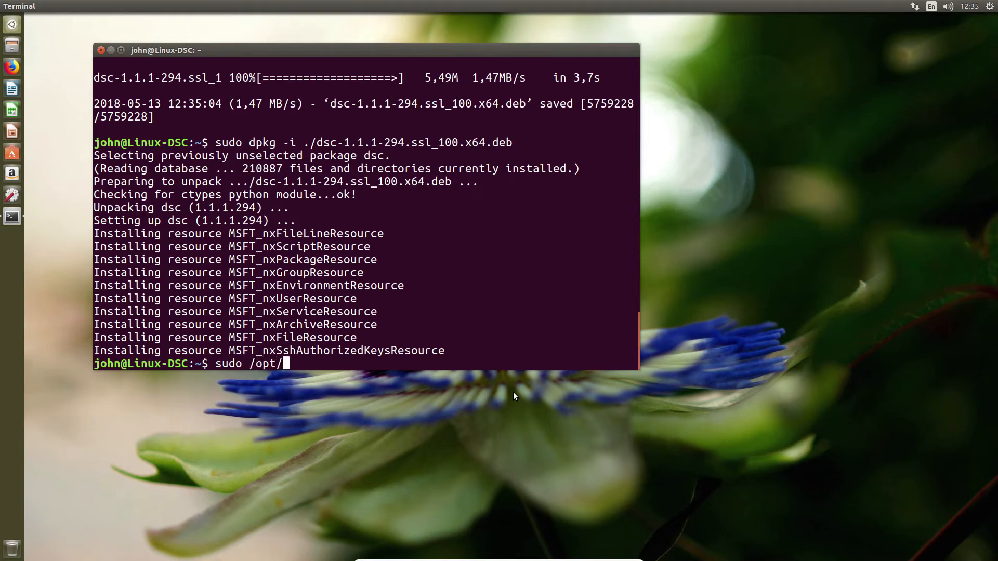
pyautogui.write('omi')
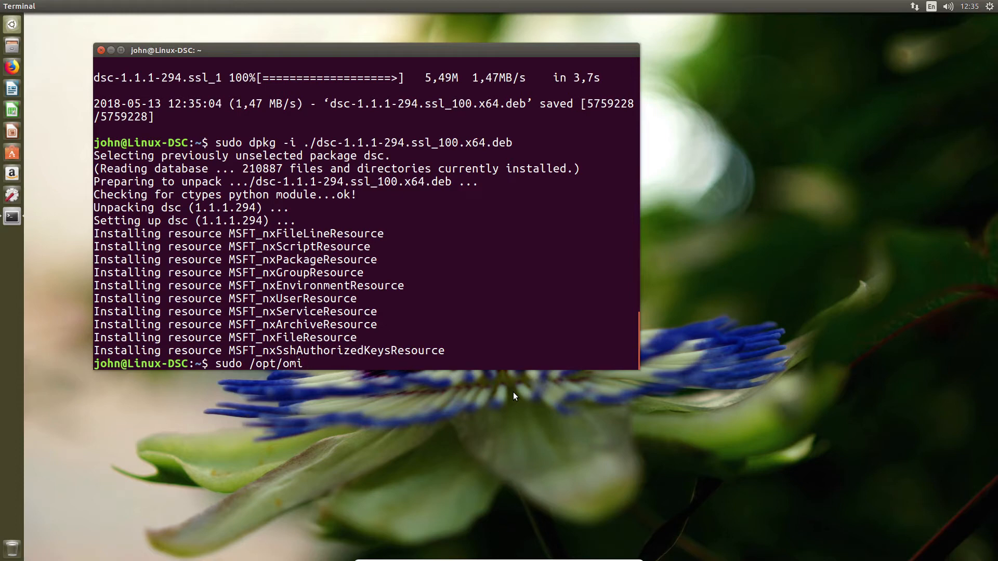
pyautogui.write('/bin')
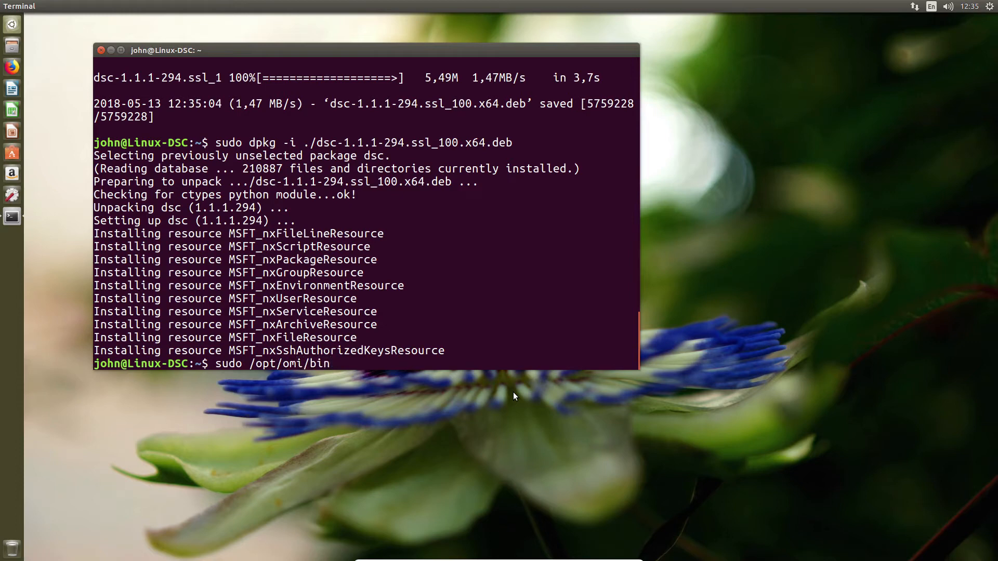
pyautogui.write('servic')
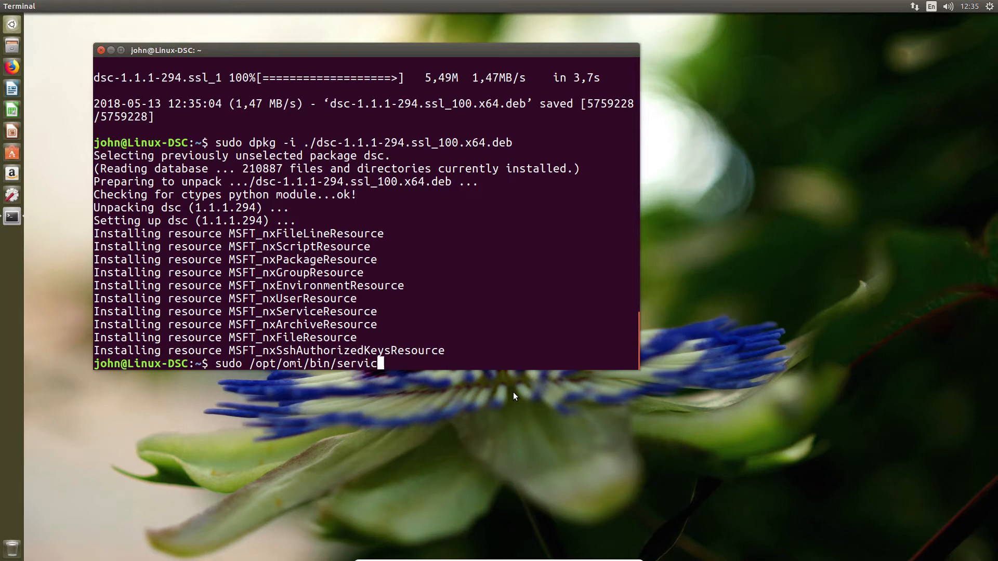
pyautogui.write('e_con')
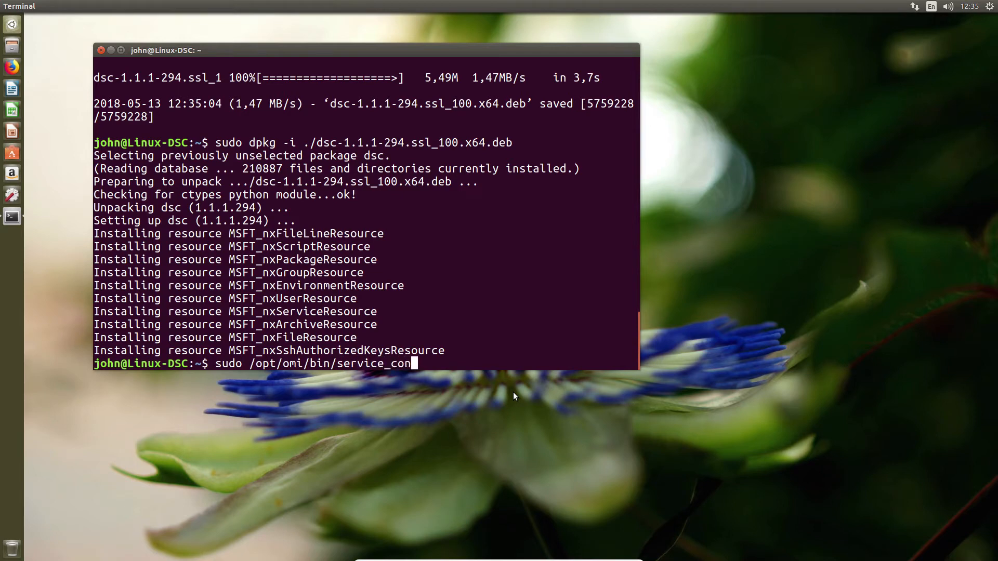
pyautogui.write('trol')
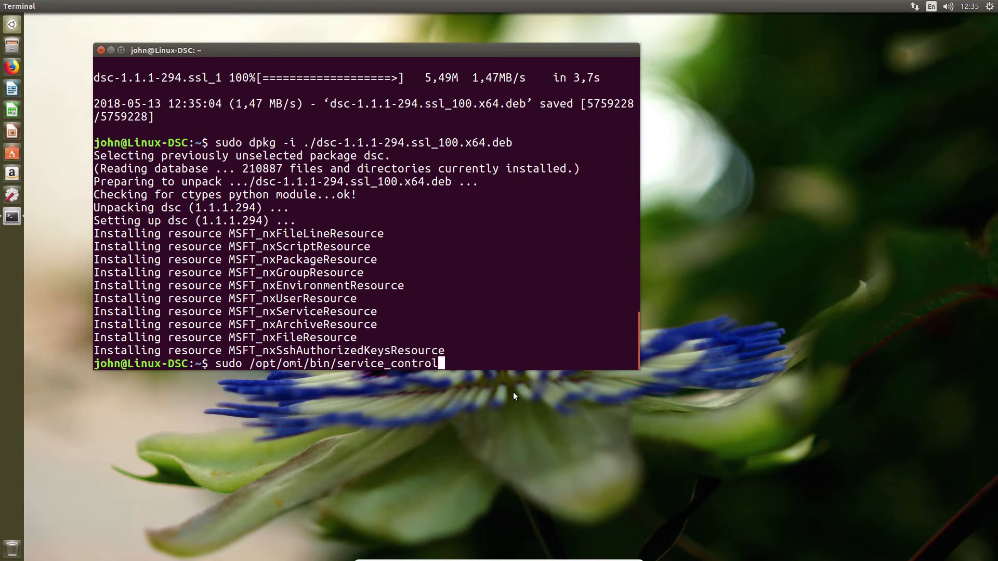
pyautogui.write('restart')
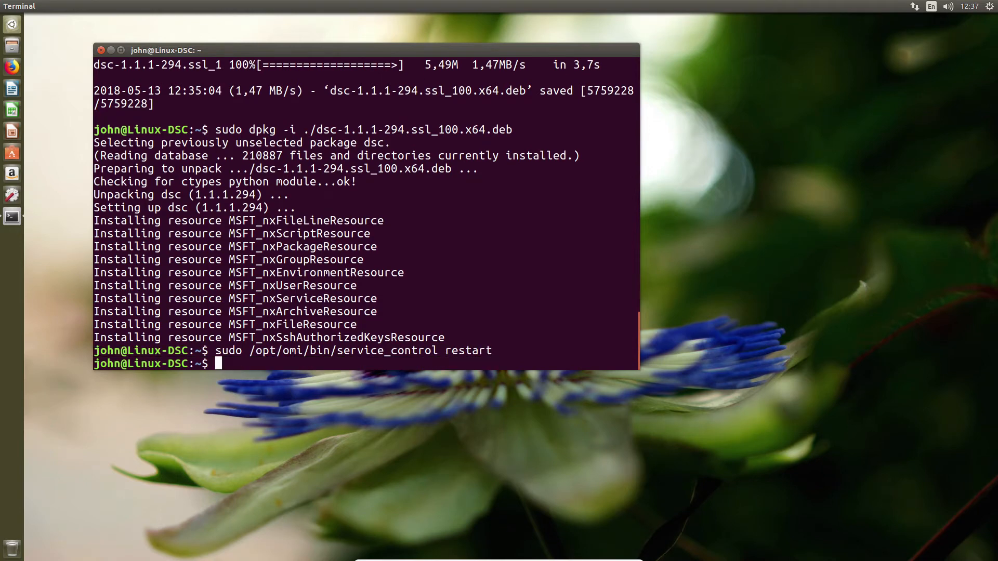
# Step: Begin the next command with sudo /opt/omi for the omicli identify query
pyautogui.write('sudo /')
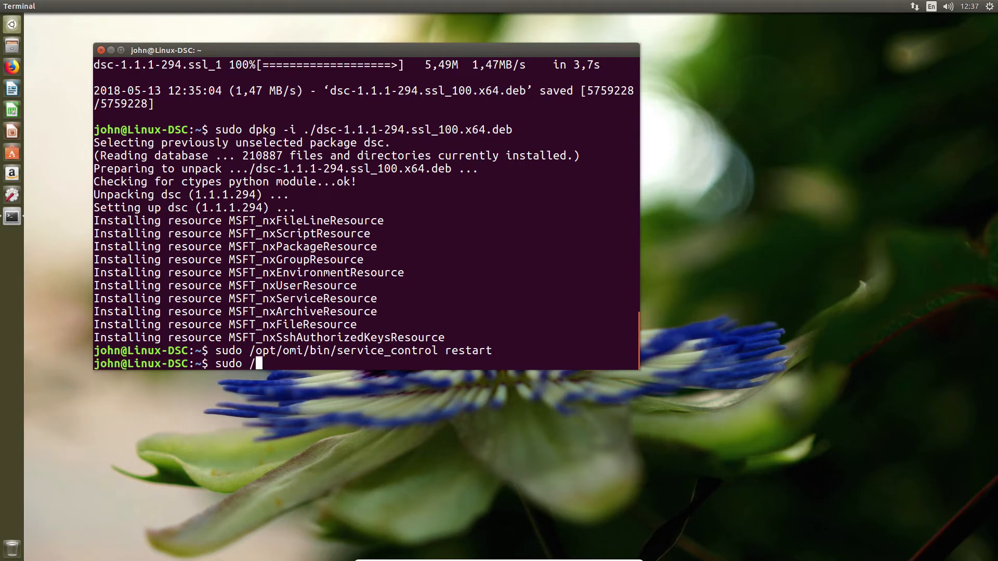
pyautogui.write('op')
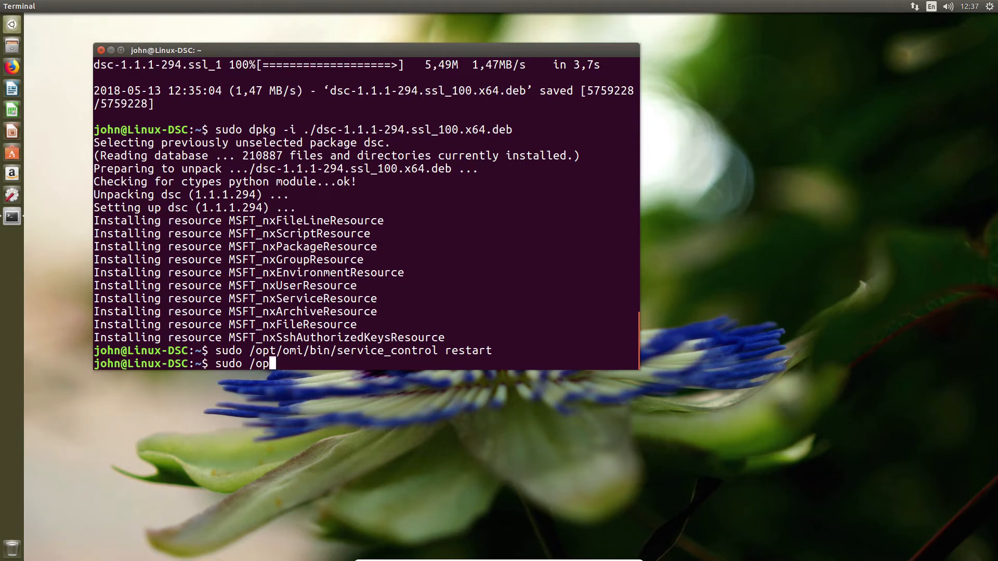
pyautogui.write('t/')
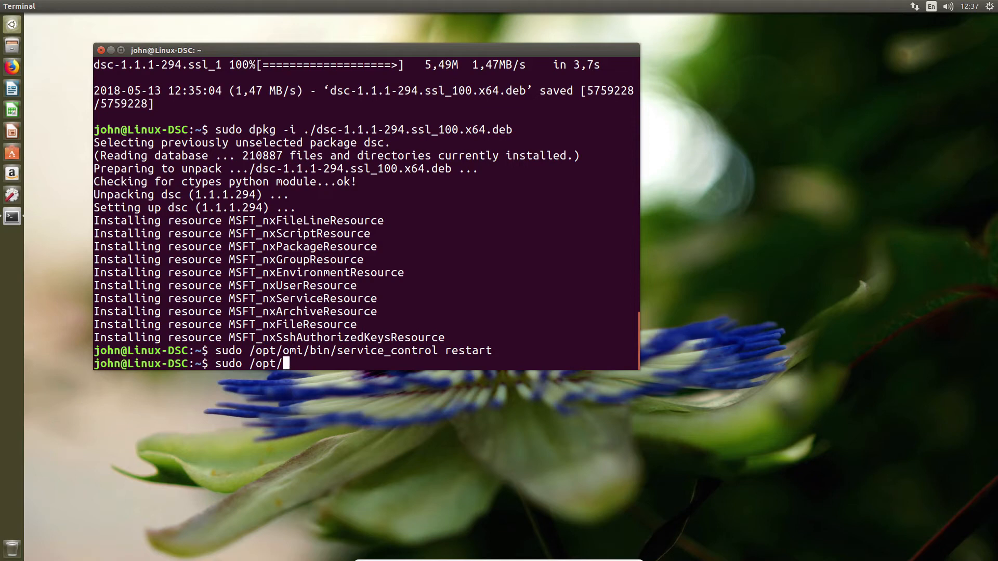
pyautogui.write('omi')
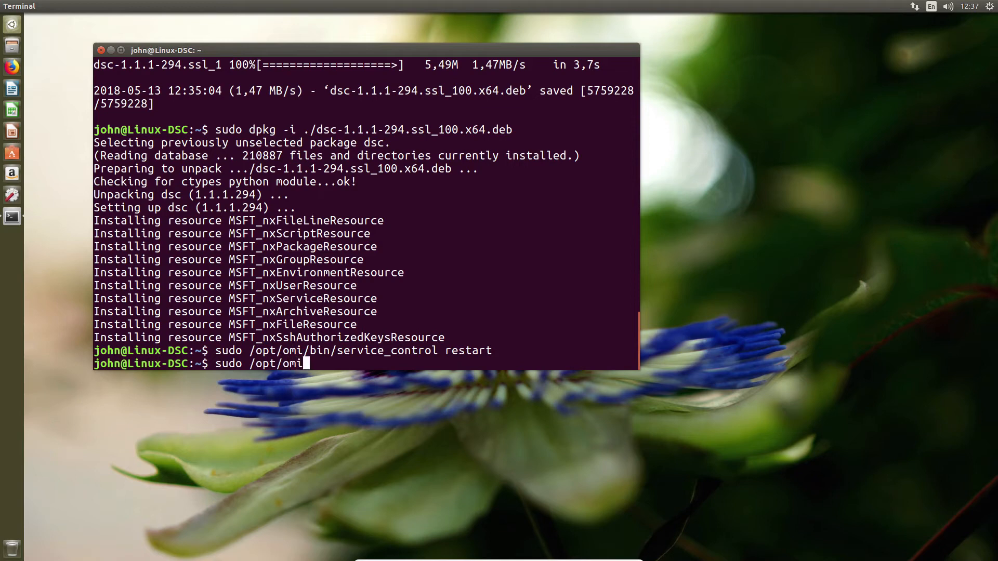
# Step: Query the OMI server with /opt/omi/bin/omicli ei root/omi OMI_Identify, correcting a typo after root/
pyautogui.write('/bi')
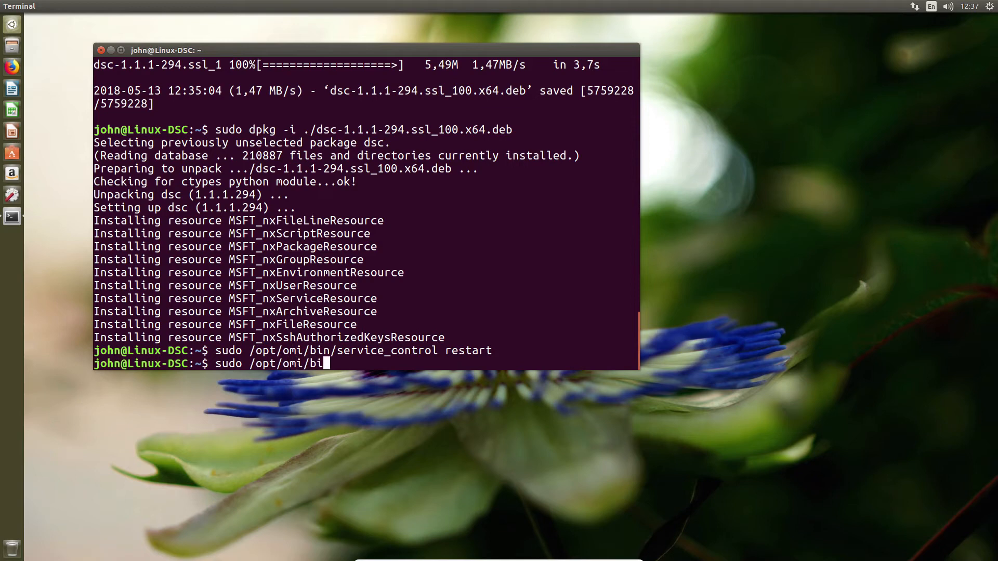
pyautogui.write('n/')
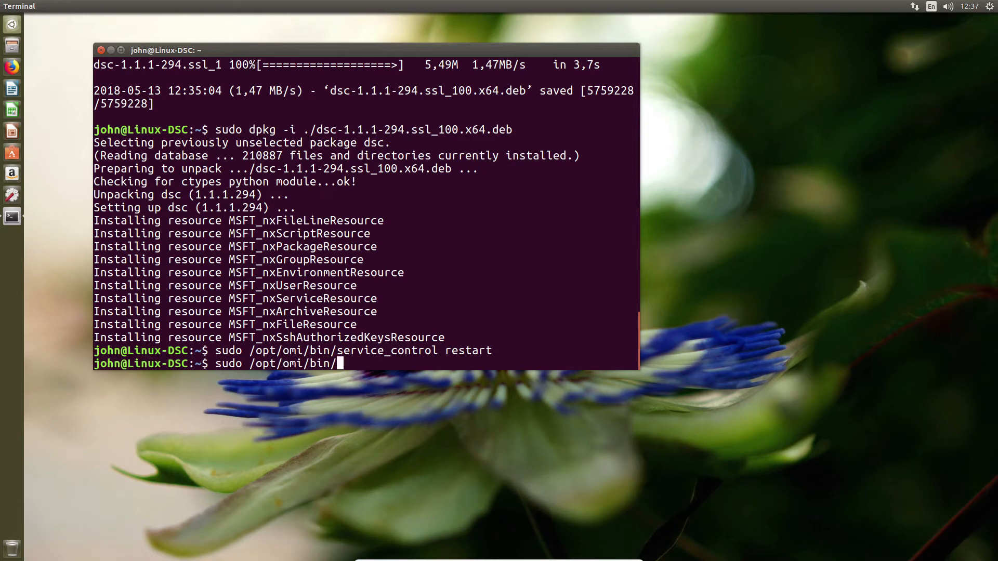
pyautogui.write('om')
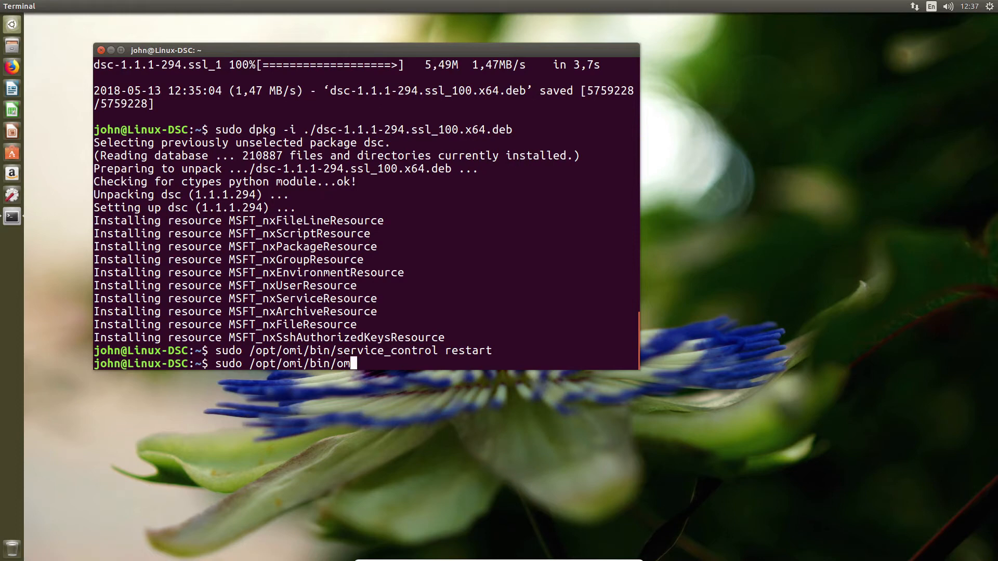
pyautogui.write('icli ei root/')
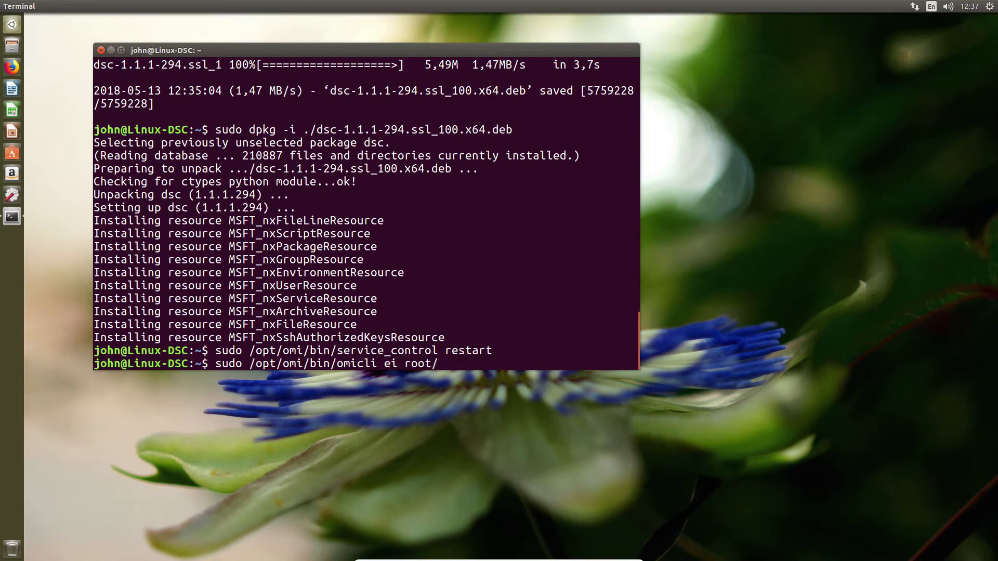
pyautogui.write('io')
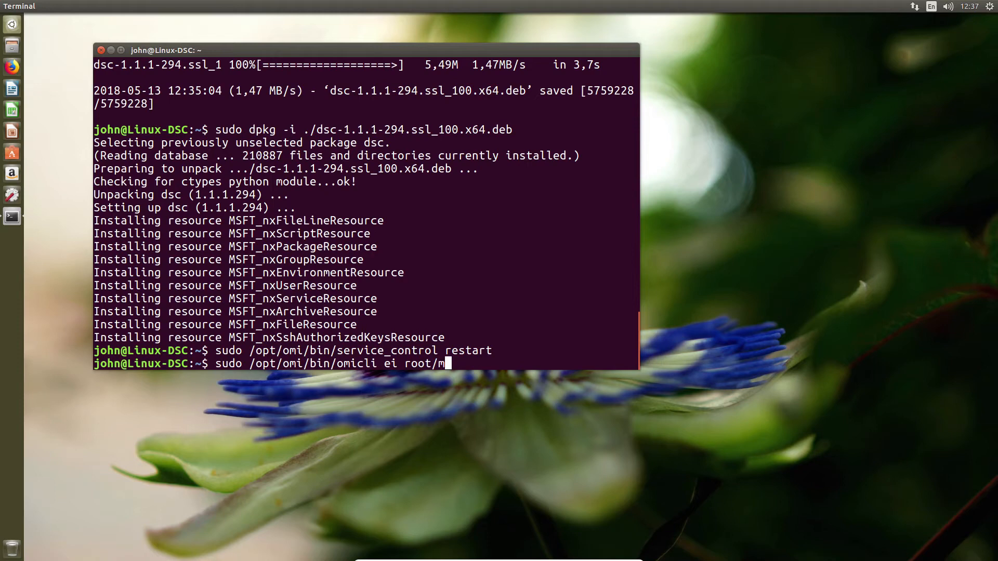
pyautogui.press('Backspace')
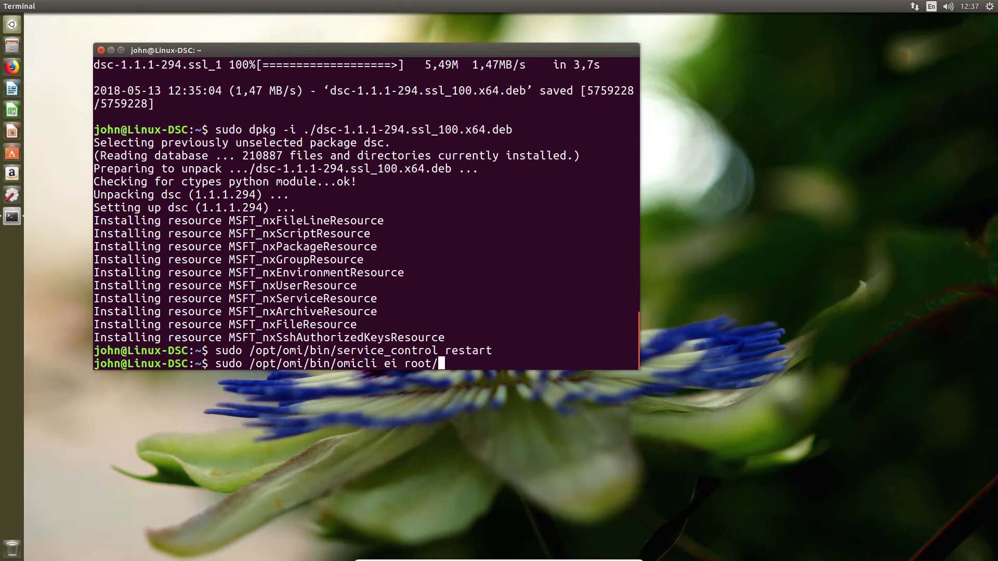
pyautogui.write('omi')
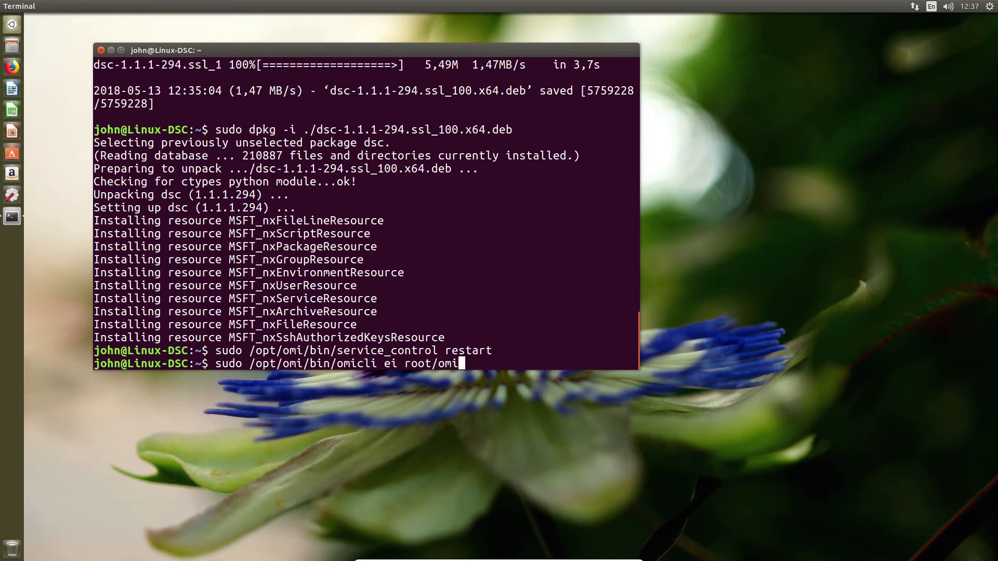
pyautogui.write('" "')
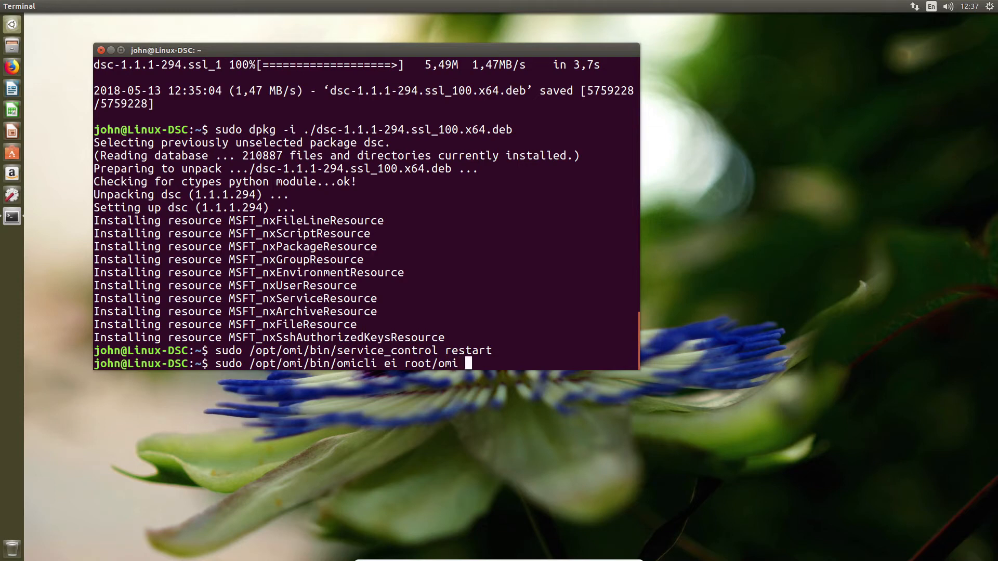
pyautogui.write('OMI_')
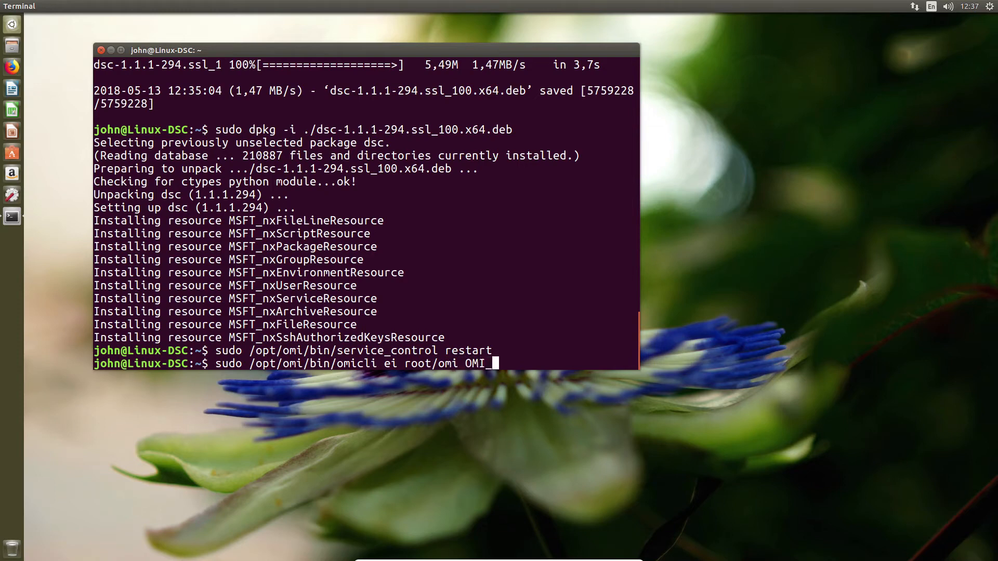
pyautogui.write('Id')
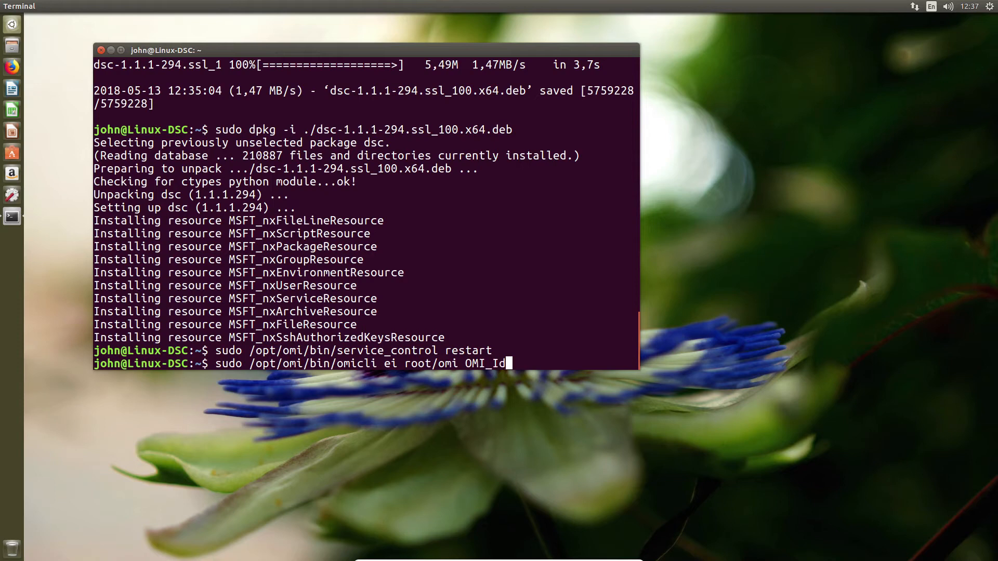
pyautogui.write('en')
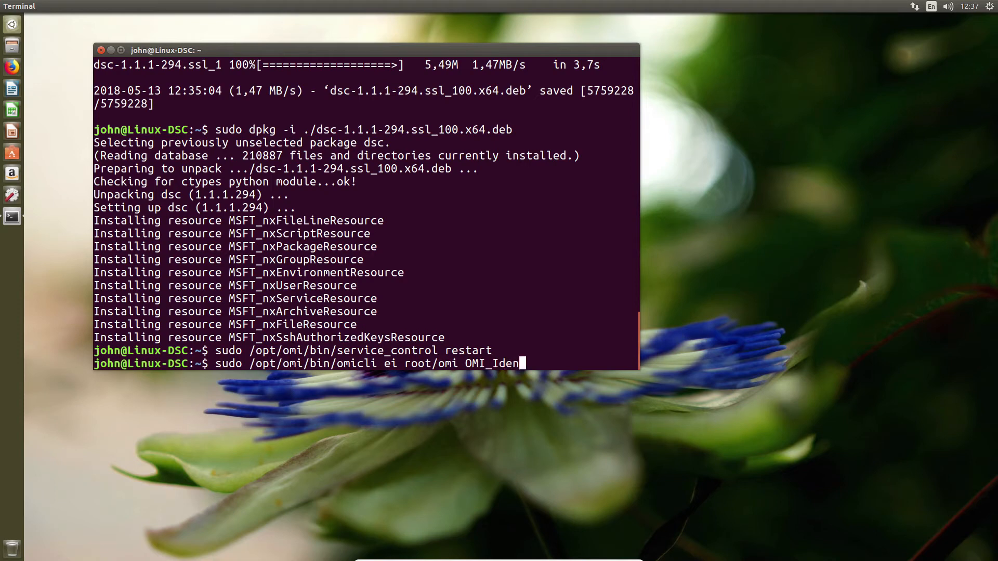
pyautogui.write('ti')
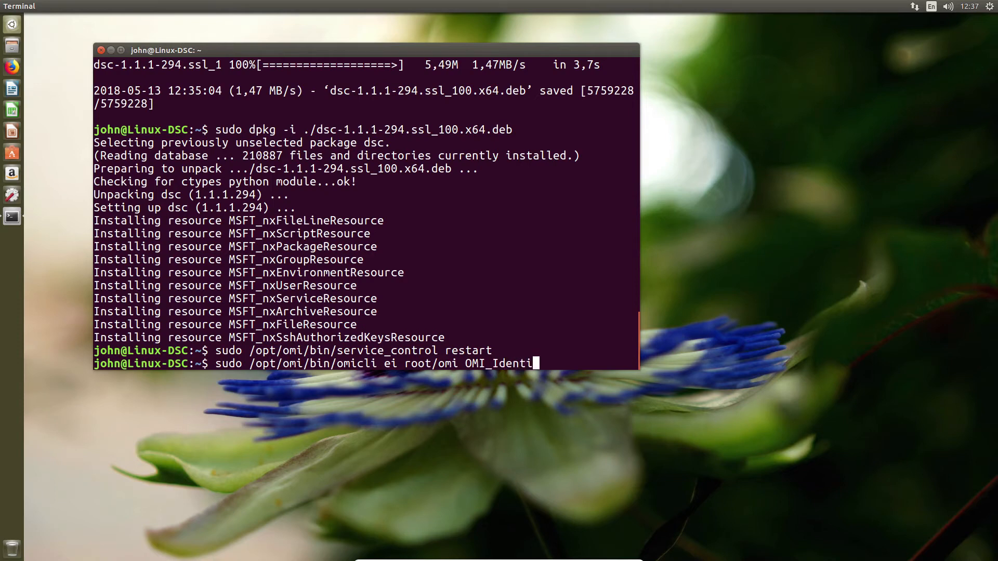
pyautogui.write('fy')
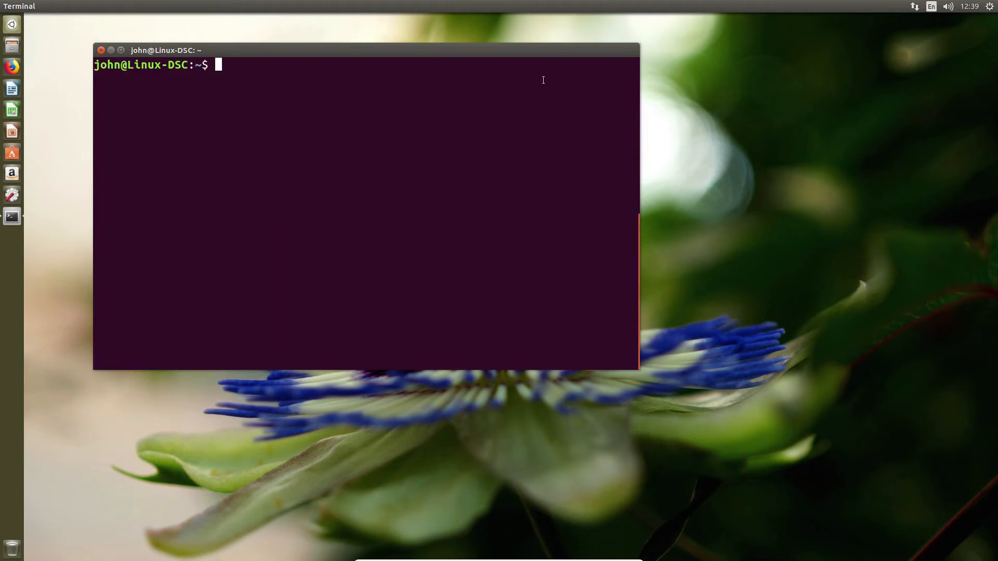
# Step: Launch PowerShell as root with sudo pwsh
pyautogui.write('sudo p')
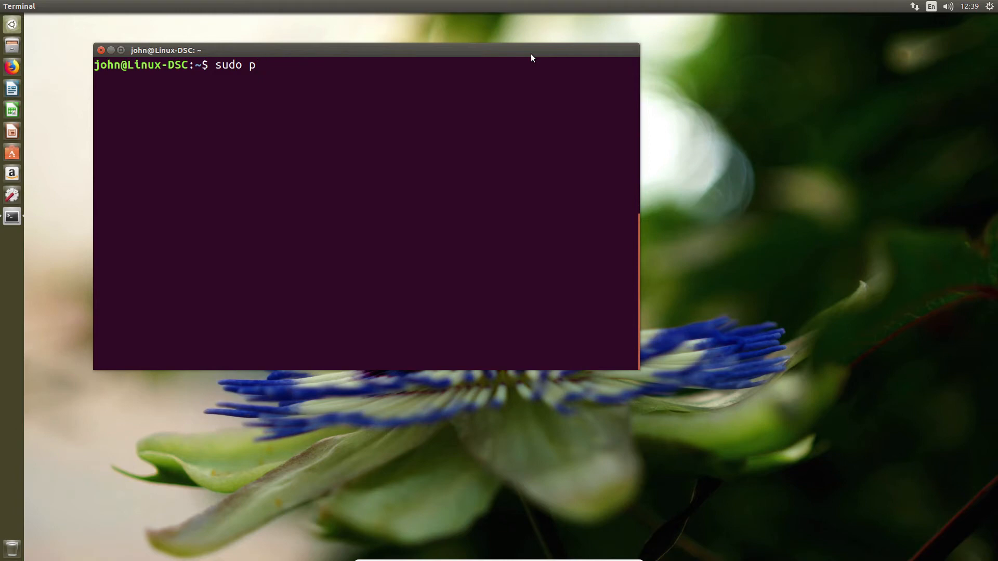
pyautogui.write('wsh')
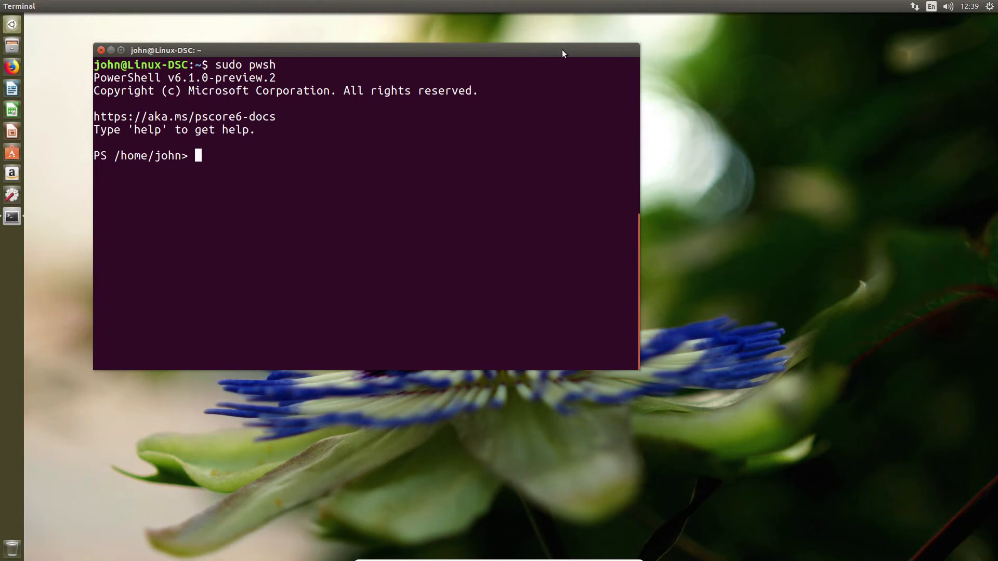
# Step: Run Install-Module nx and answer Y to the untrusted PSGallery repository prompt
pyautogui.write('install')
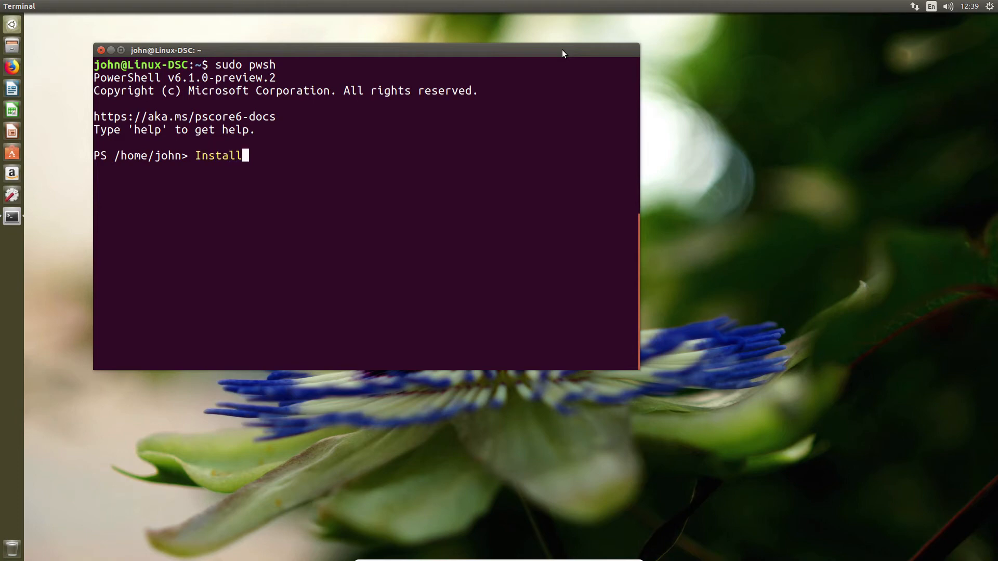
pyautogui.write('-Module nx')
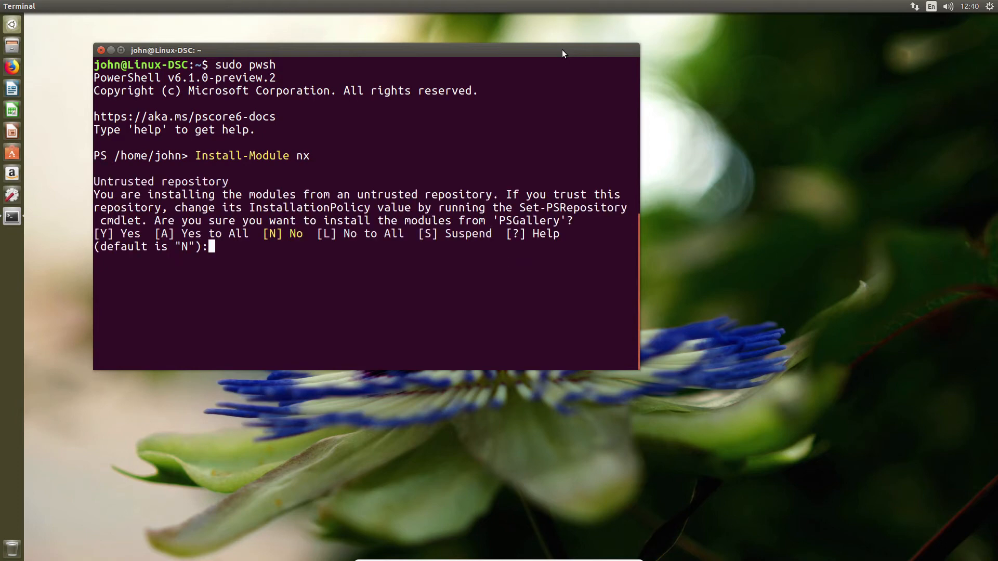
pyautogui.write('y')
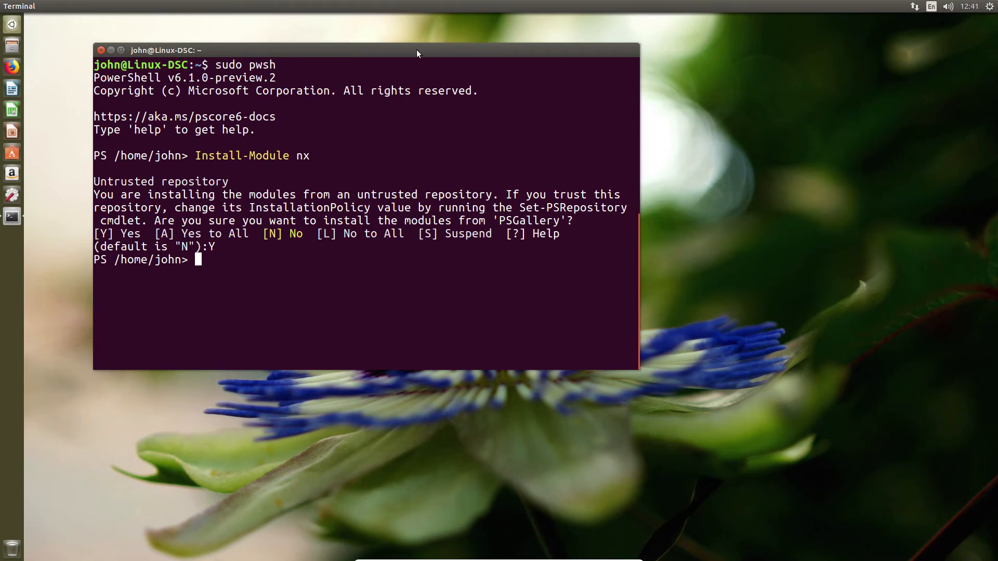
pyautogui.moveTo(235, 125)
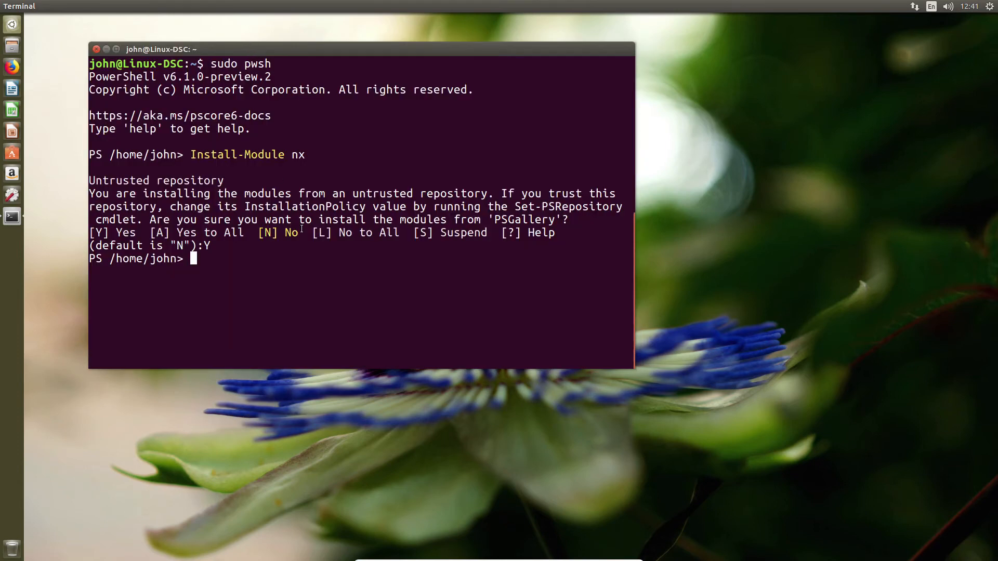
# Step: Paste the Configuration myDscExample block and run myDscExample to compile localhost.mof
pyautogui.rightClick(356, 306)
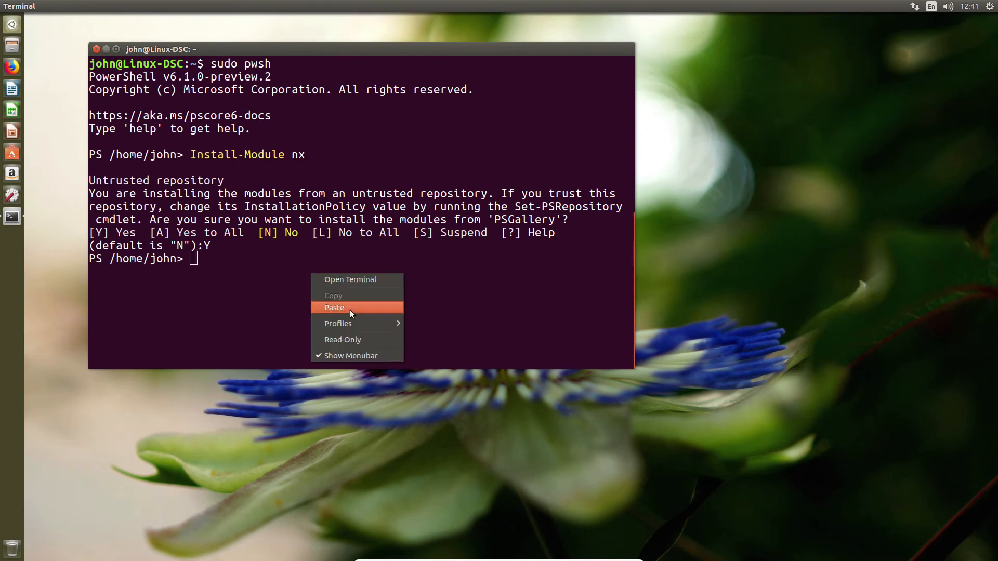
pyautogui.click(334, 307)
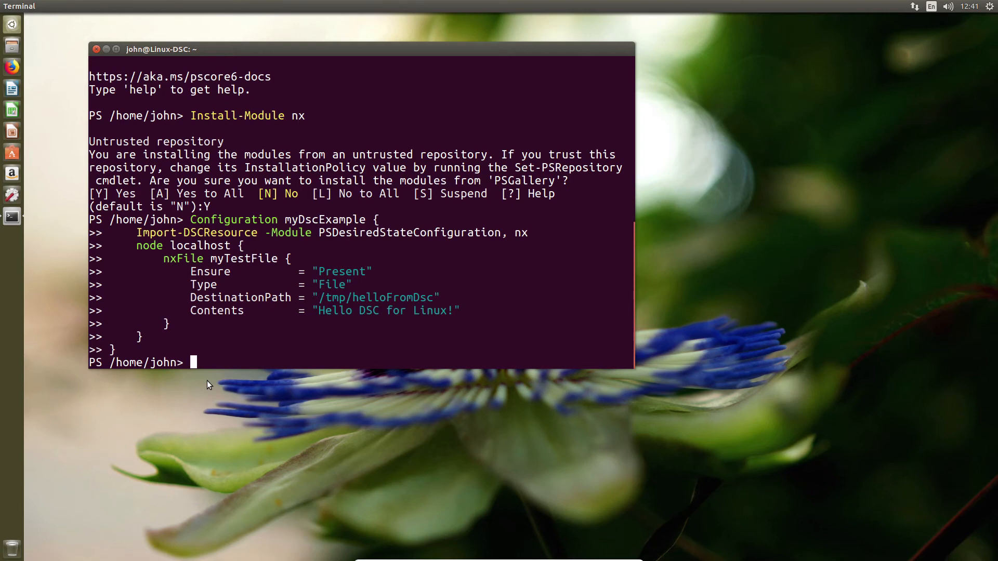
pyautogui.write('my')
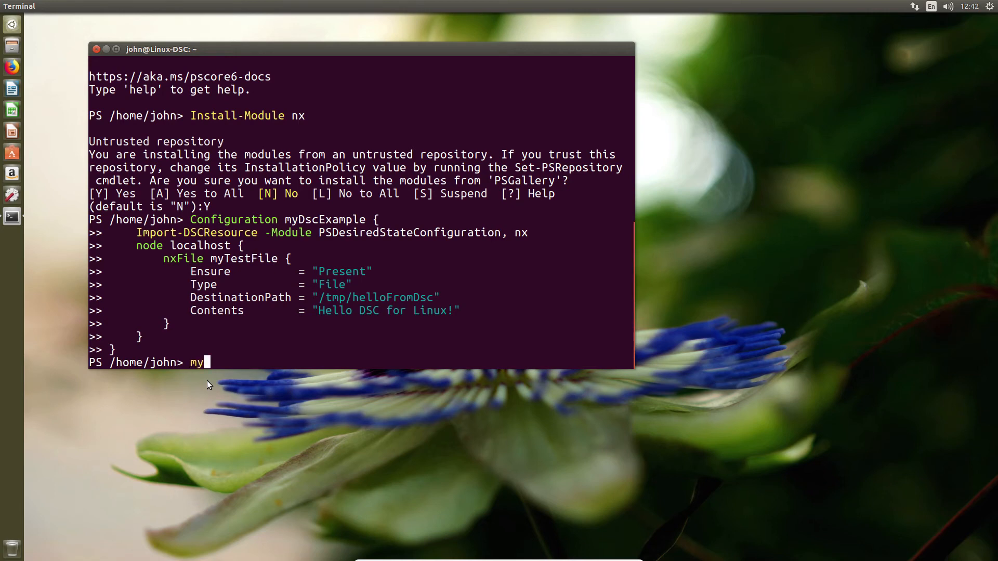
pyautogui.write('Dsc')
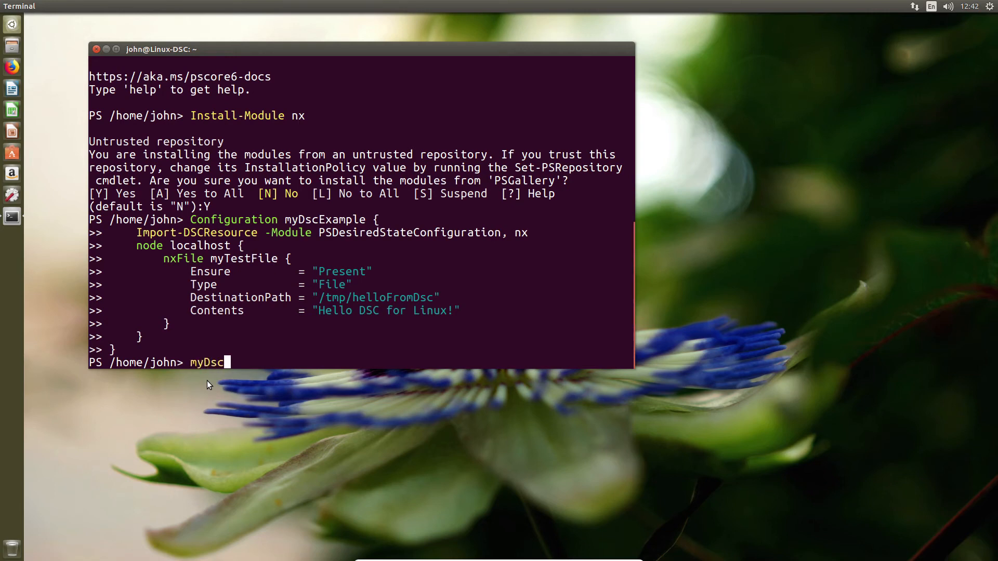
pyautogui.write('Example')
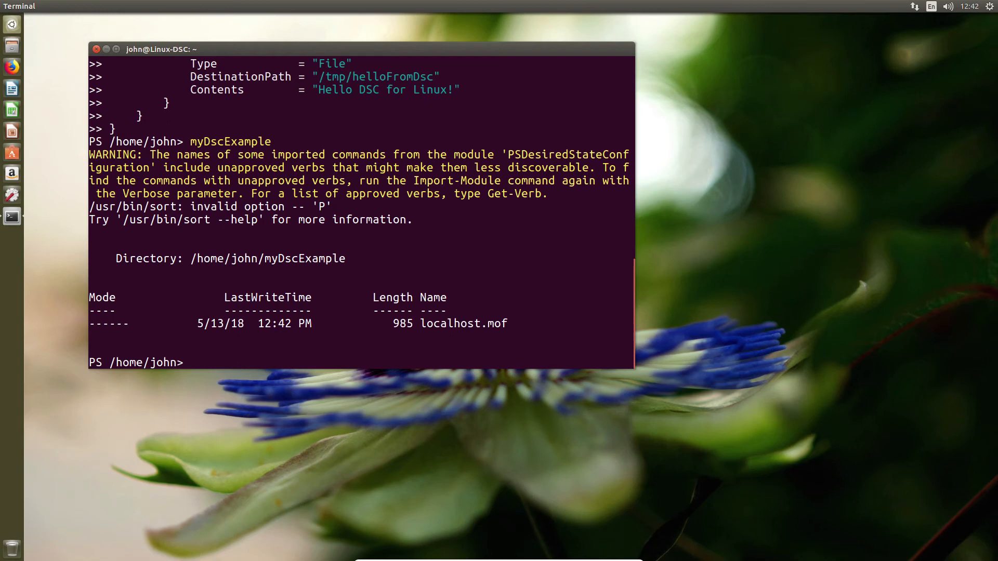
# Step: List the home folder, then ls the copied /tmp/helloFromDsc path to confirm it doesn't exist yet
pyautogui.write('ls')
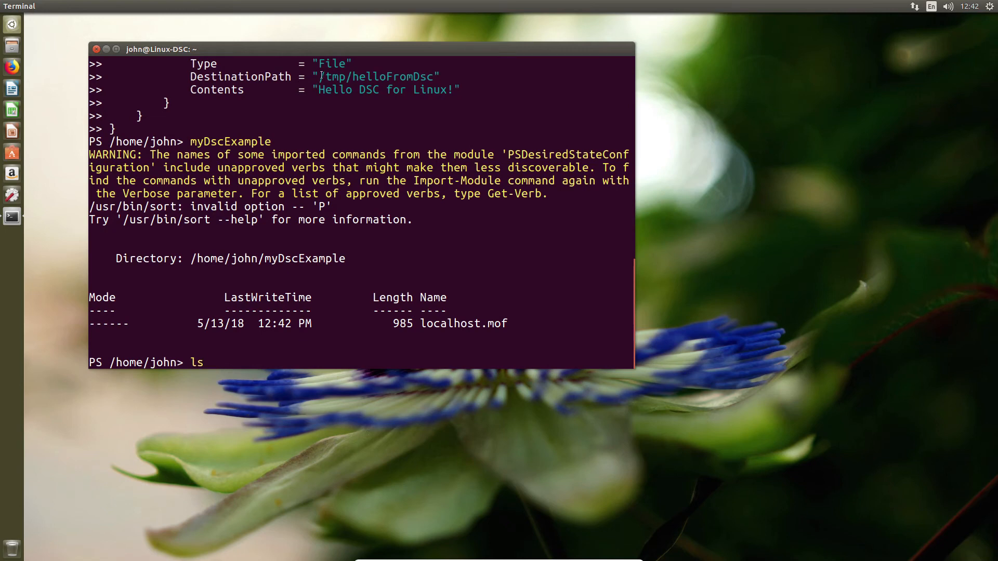
pyautogui.doubleClick(375, 76)
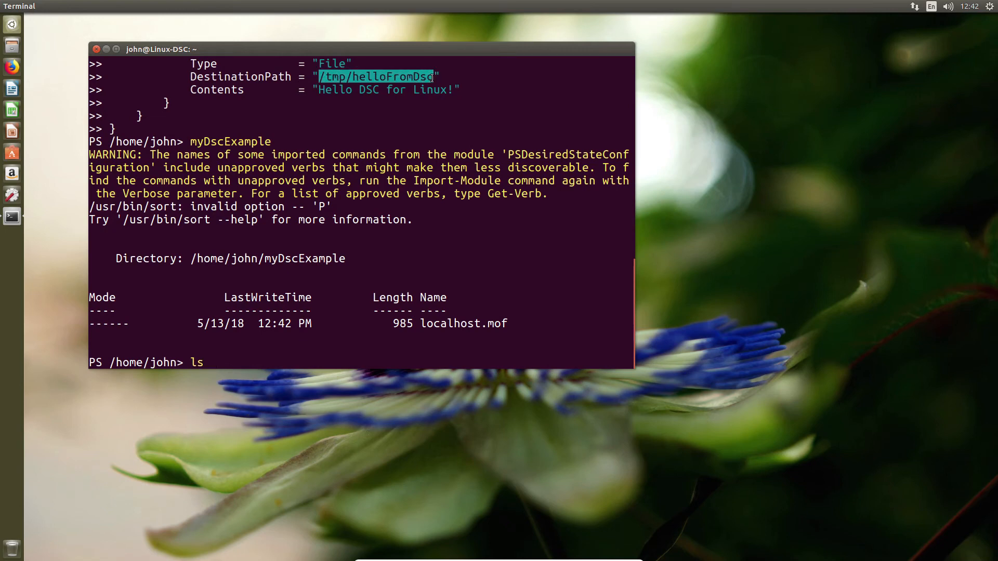
pyautogui.press('Return')
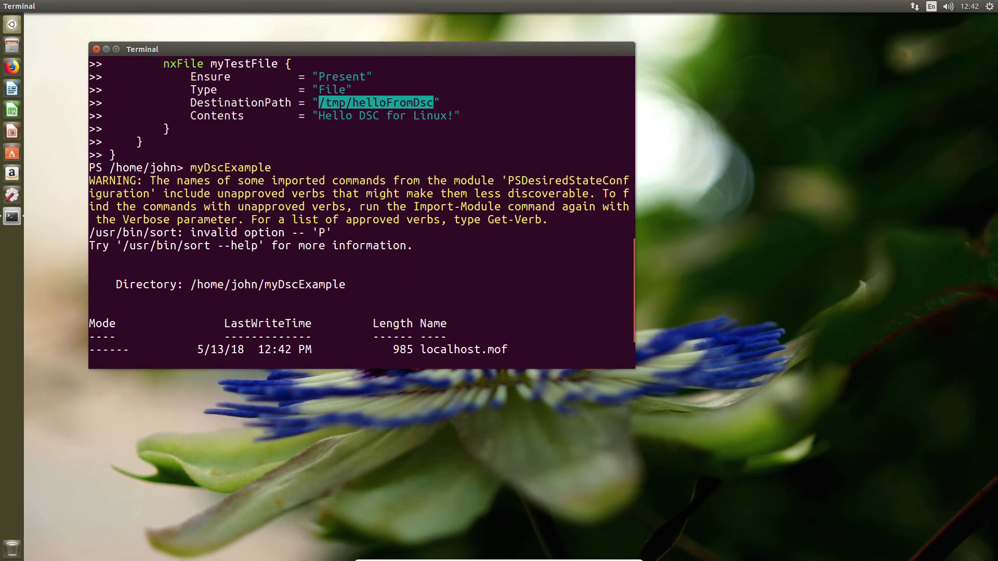
pyautogui.write('ls')
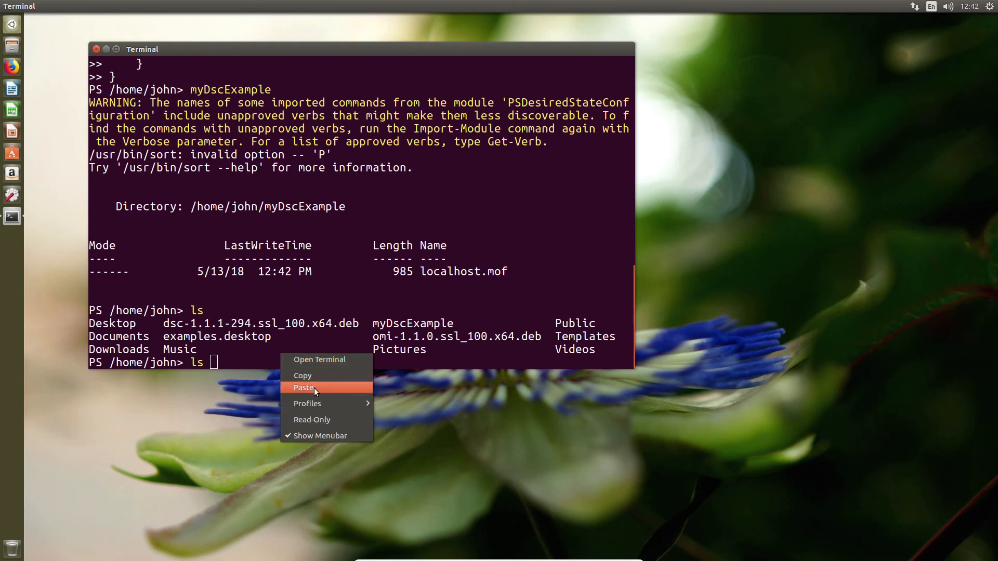
pyautogui.click(304, 388)
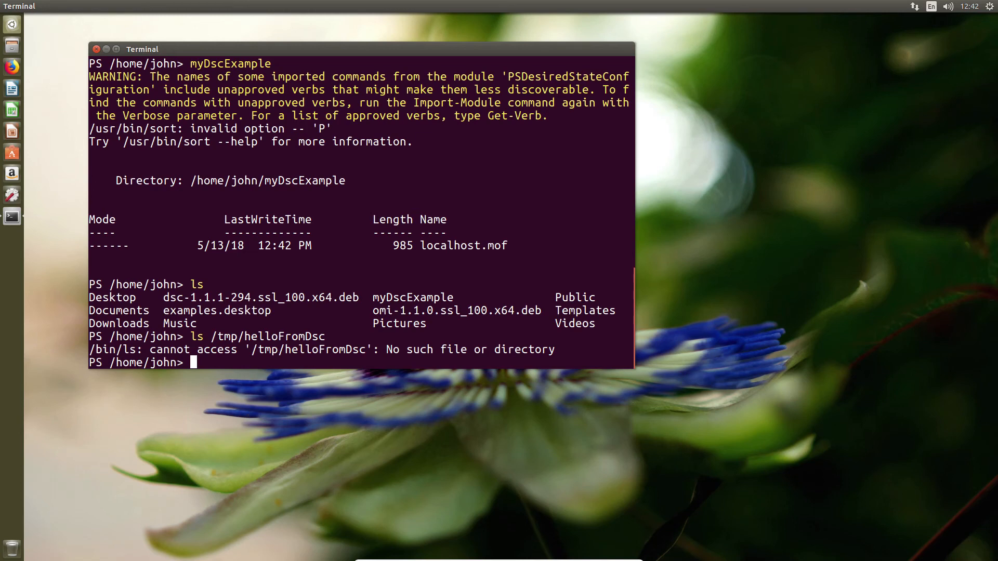
# Step: Run StartDscConfiguration.py with -configurationmof /home/john/myDscExample/localhost.mof, returning ReturnValue 0
pyautogui.rightClick(396, 364)
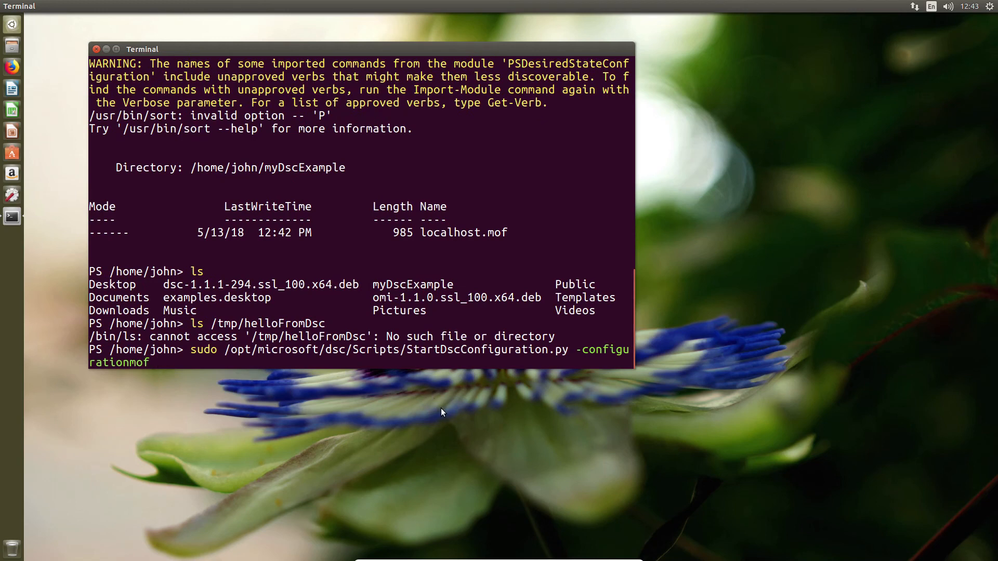
pyautogui.write('/homse')
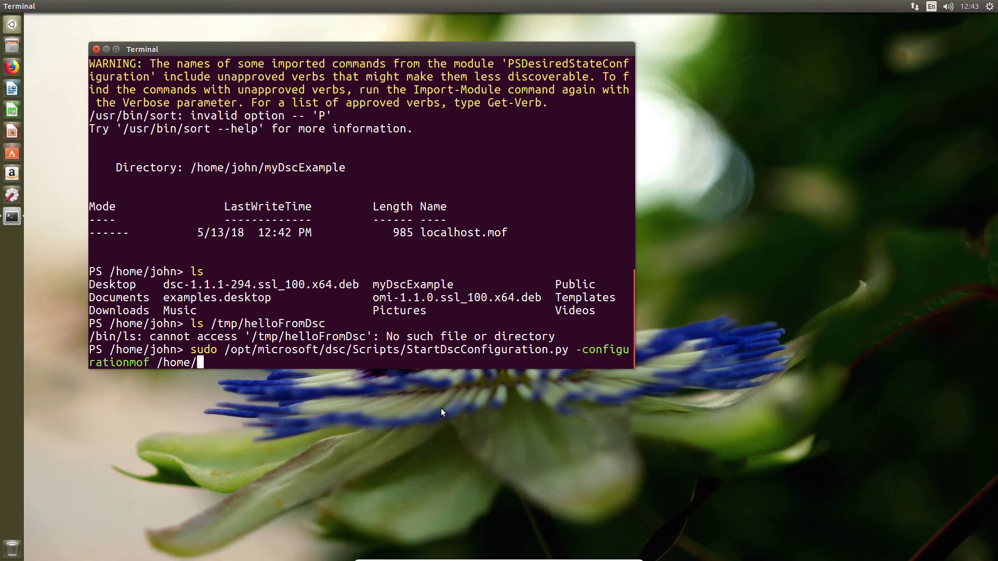
pyautogui.write('john')
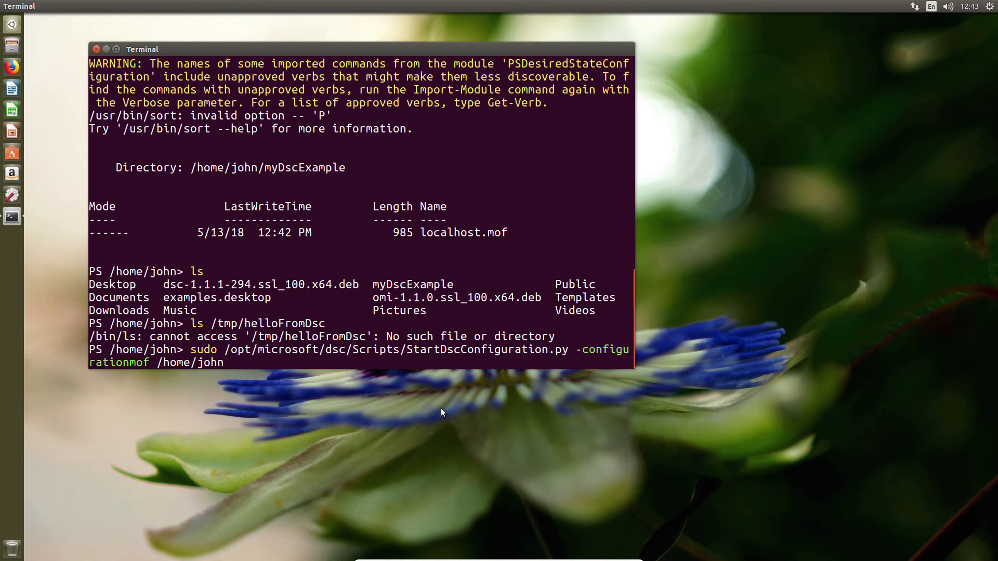
pyautogui.write('/')
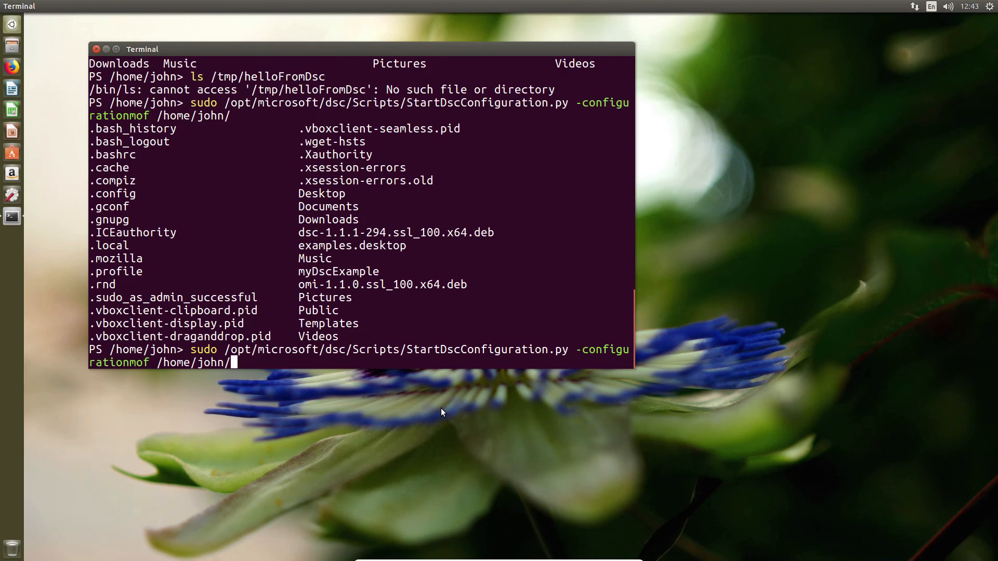
pyautogui.write('myDscExample')
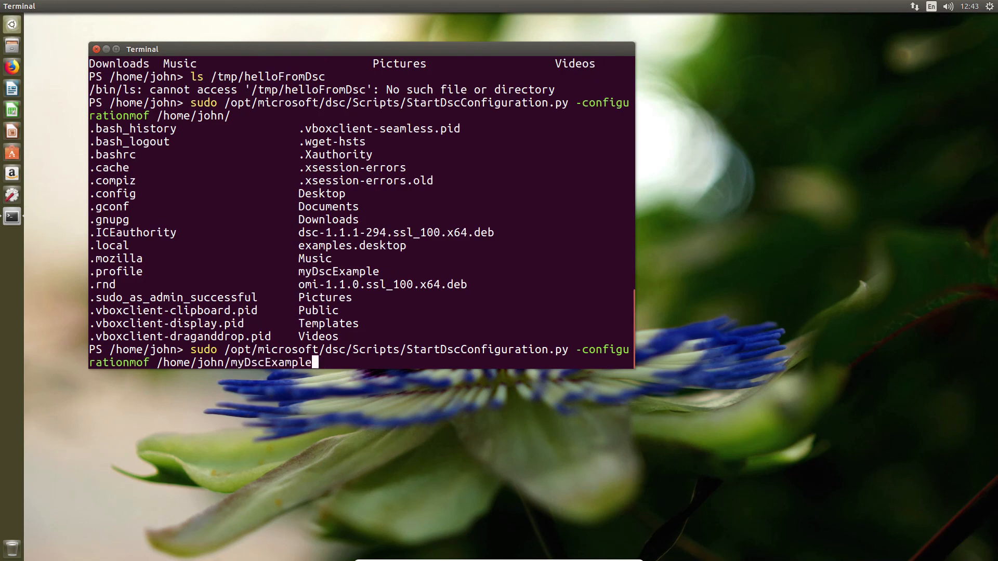
pyautogui.write('/')
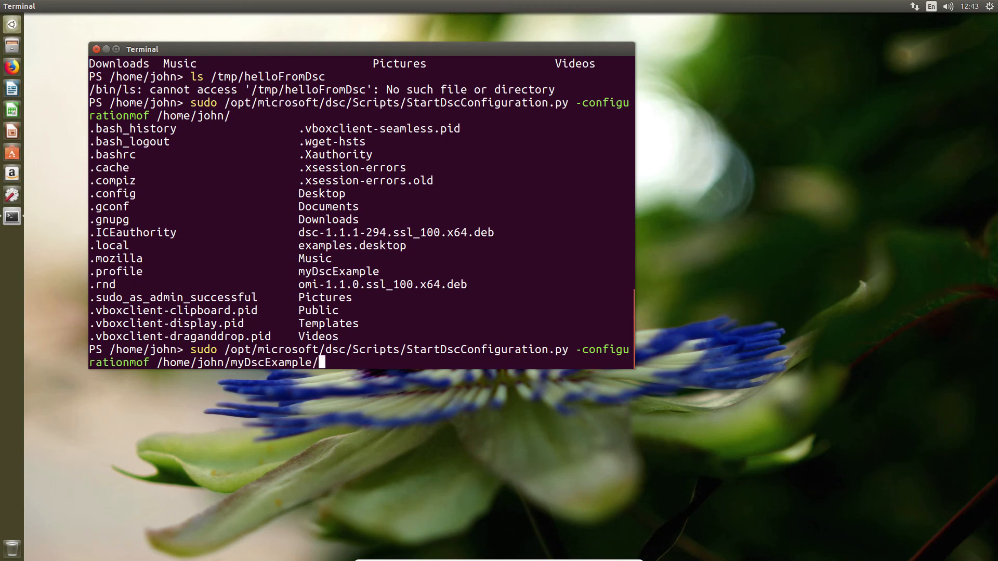
pyautogui.write('localhost.mof')
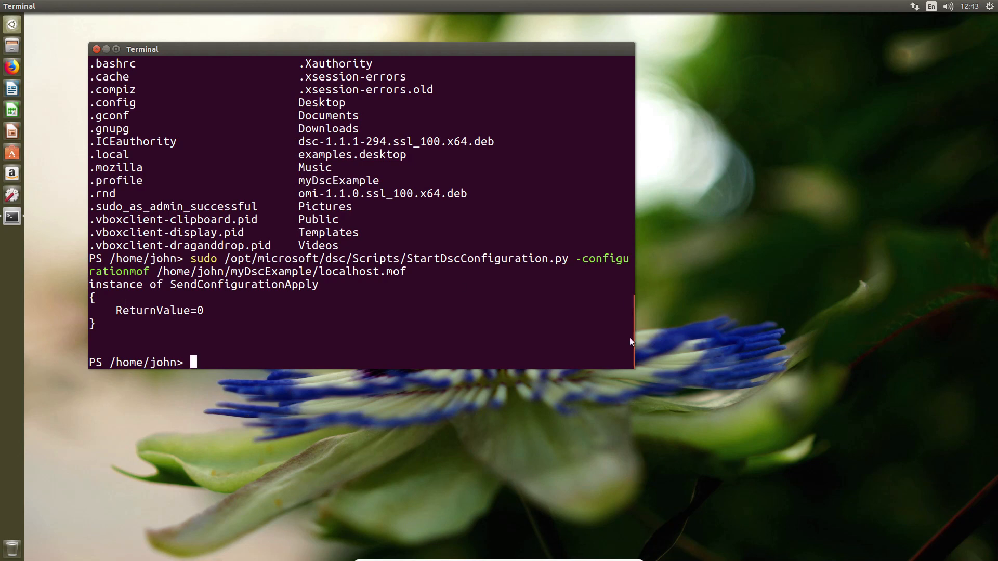
# Step: Begin listing /tmp/helloFromDsc to verify the file was created
pyautogui.write('ls /tmp/helloFromDsc')
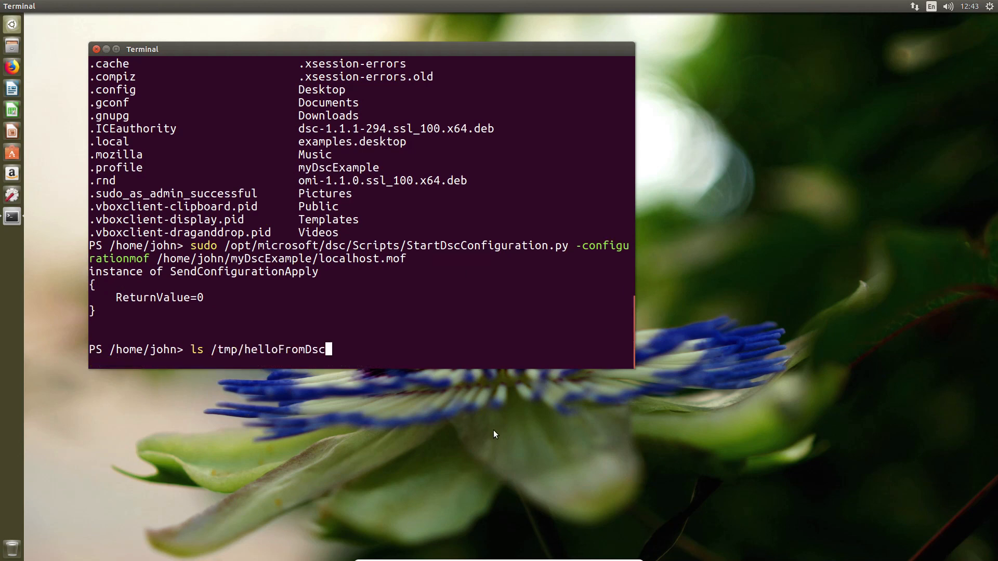